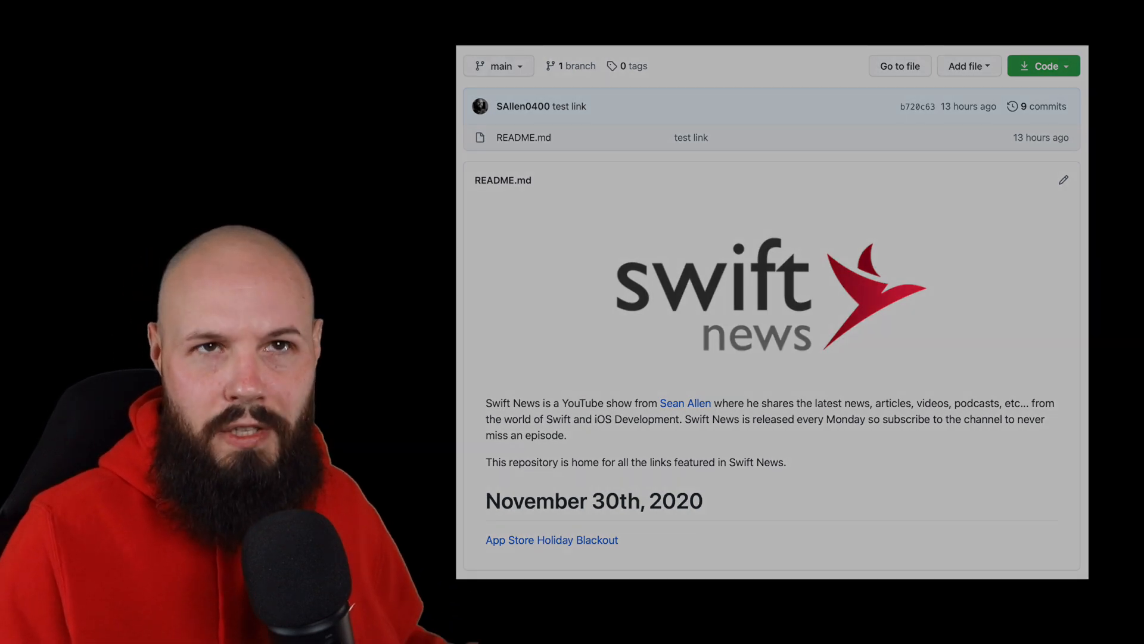
Read the App Store holiday schedule story, then move to the app privacy requirement story
left_click(551, 539)
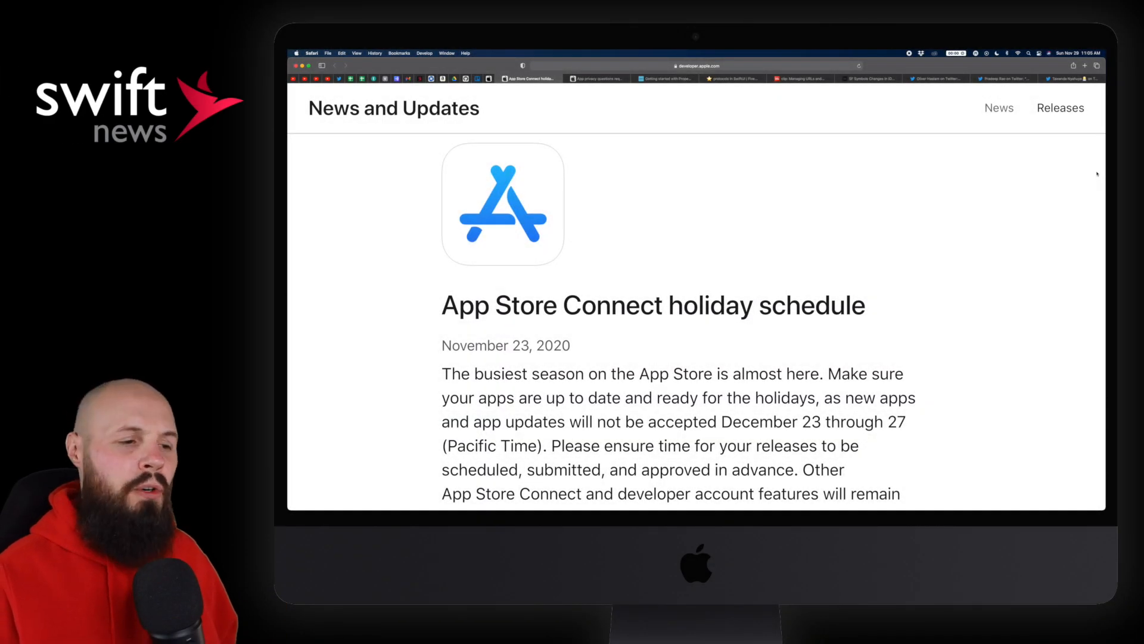
scroll("down", 3)
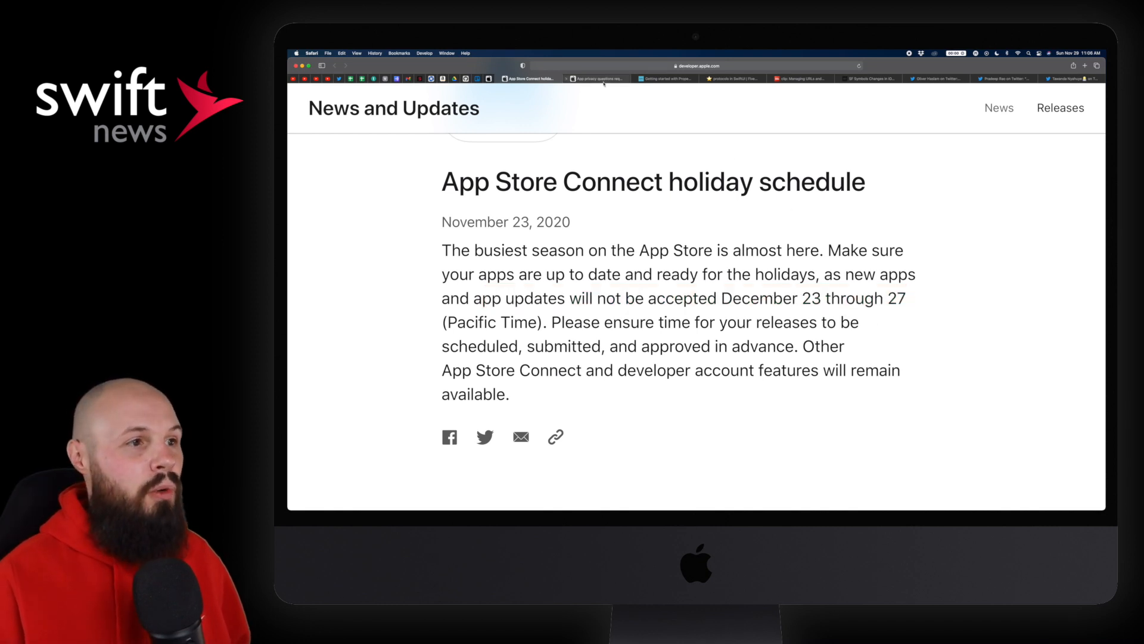
left_click(597, 79)
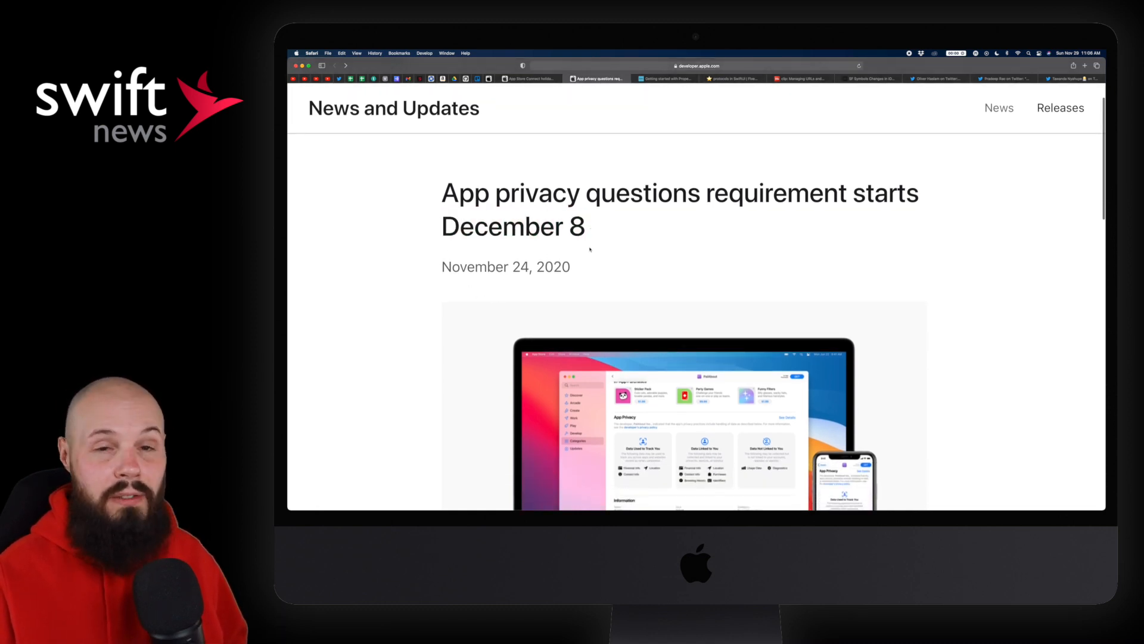
Scroll to the bottom of the December 8 app privacy questions announcement
scroll("down", 3)
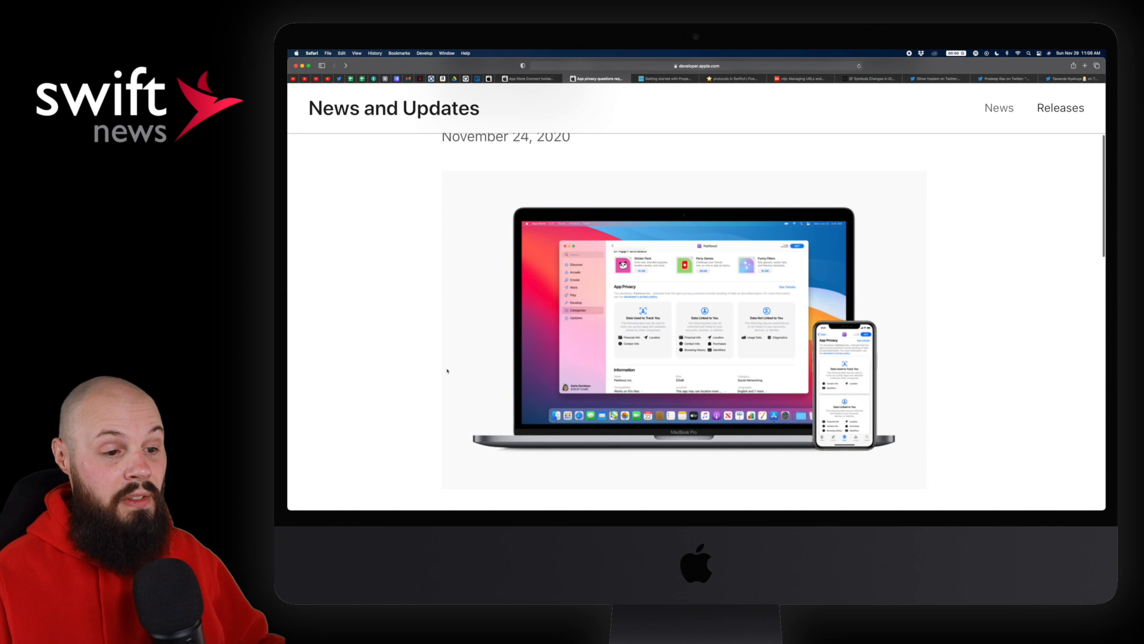
scroll("down", 3)
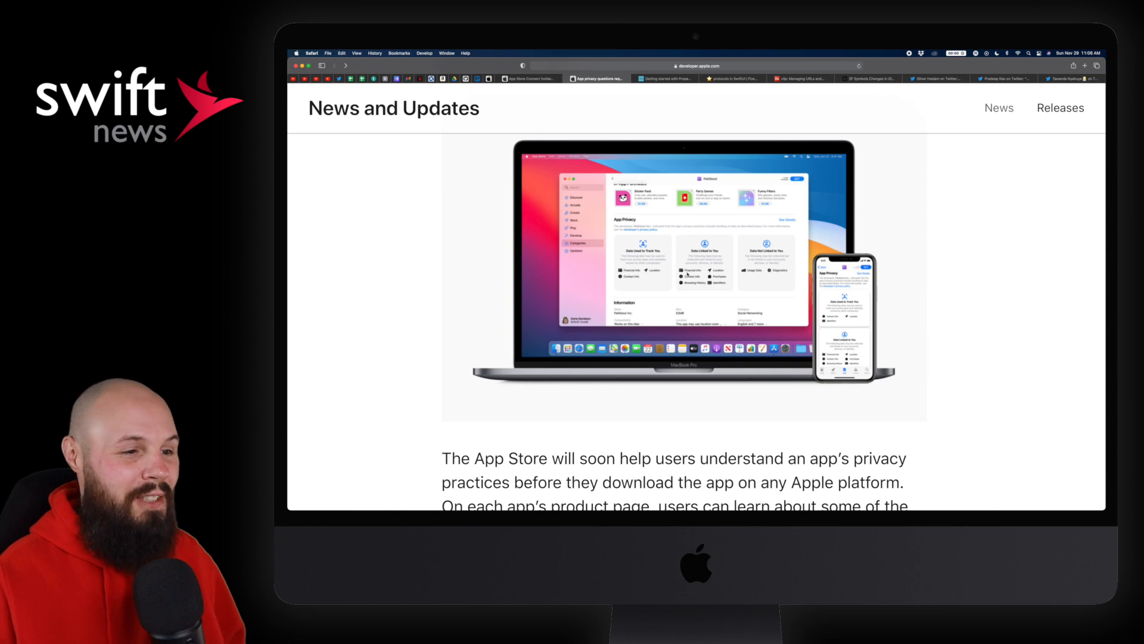
scroll("down", 3)
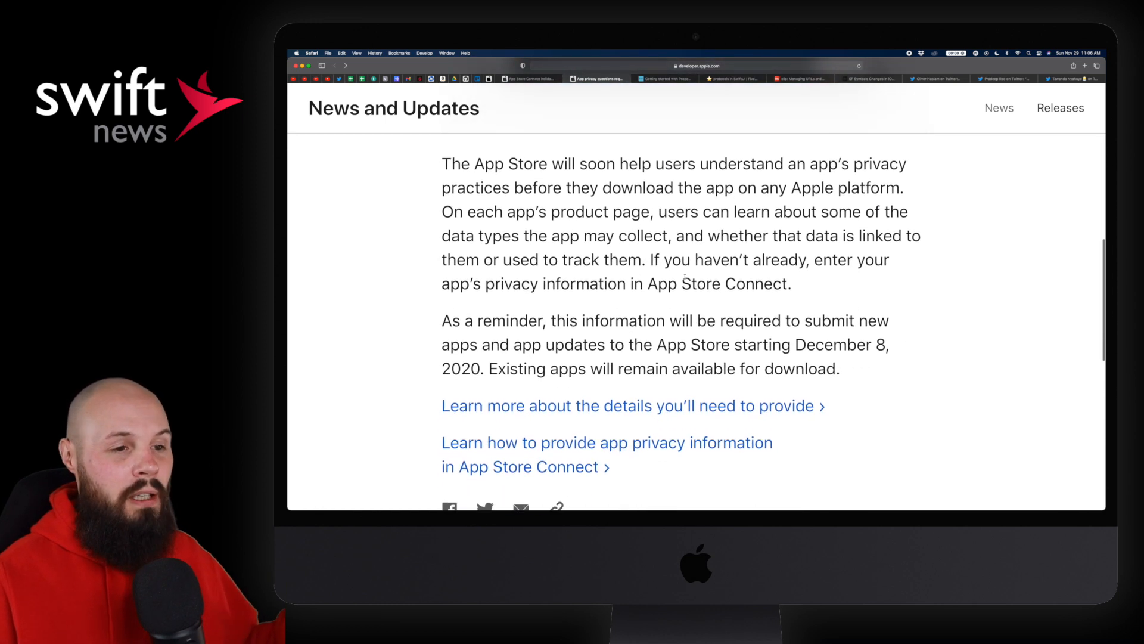
scroll("down", 3)
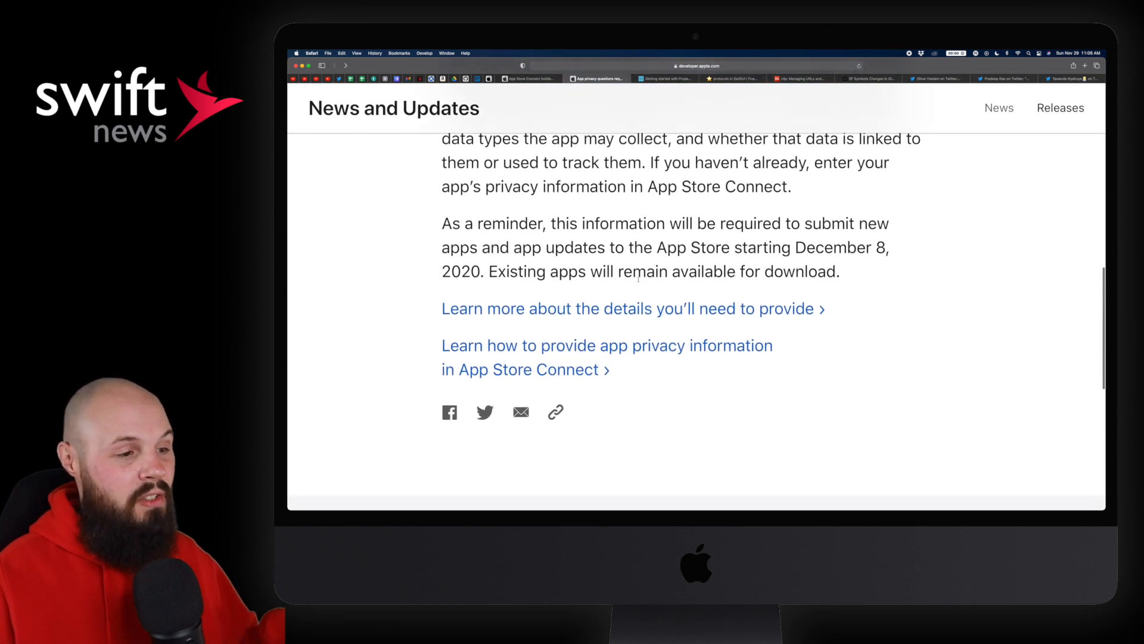
scroll("down", 3)
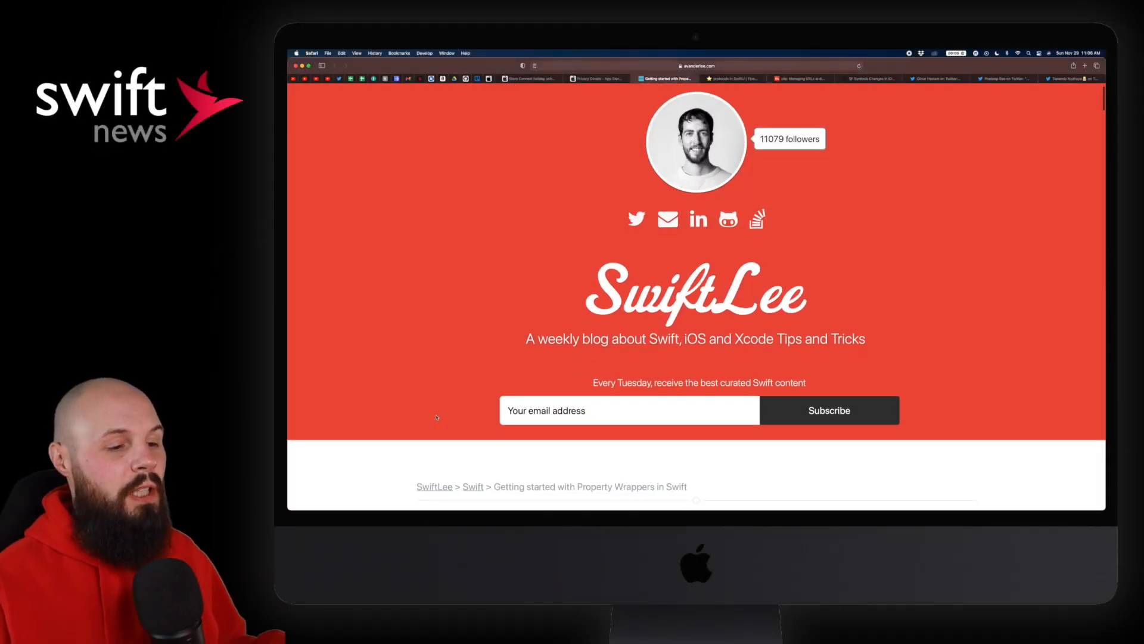
scroll("down", 3)
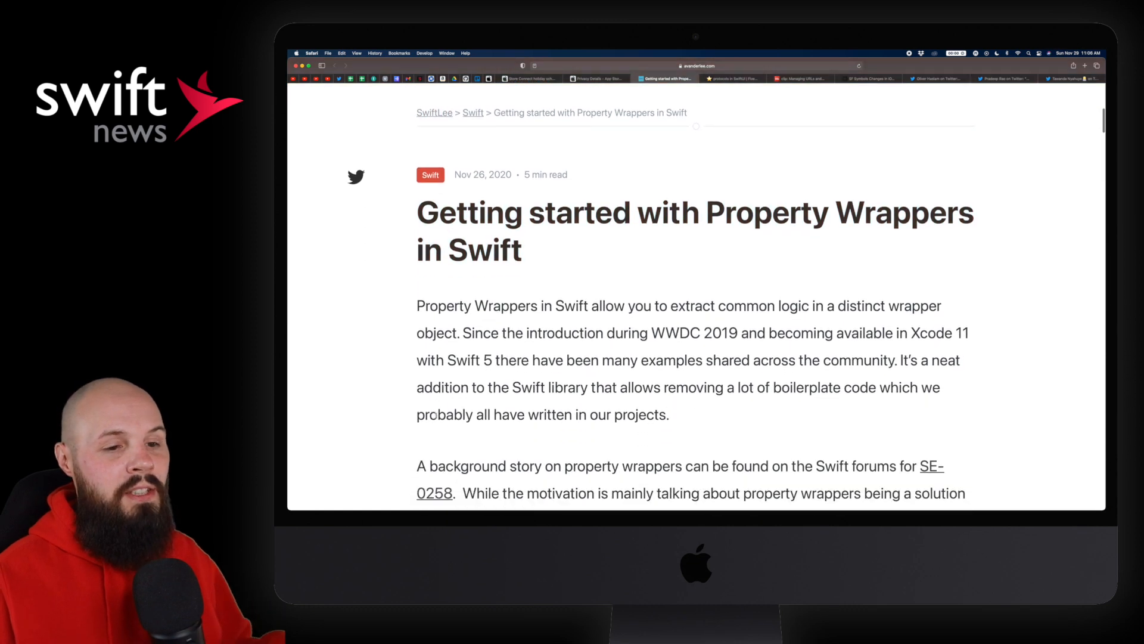
scroll("down", 3)
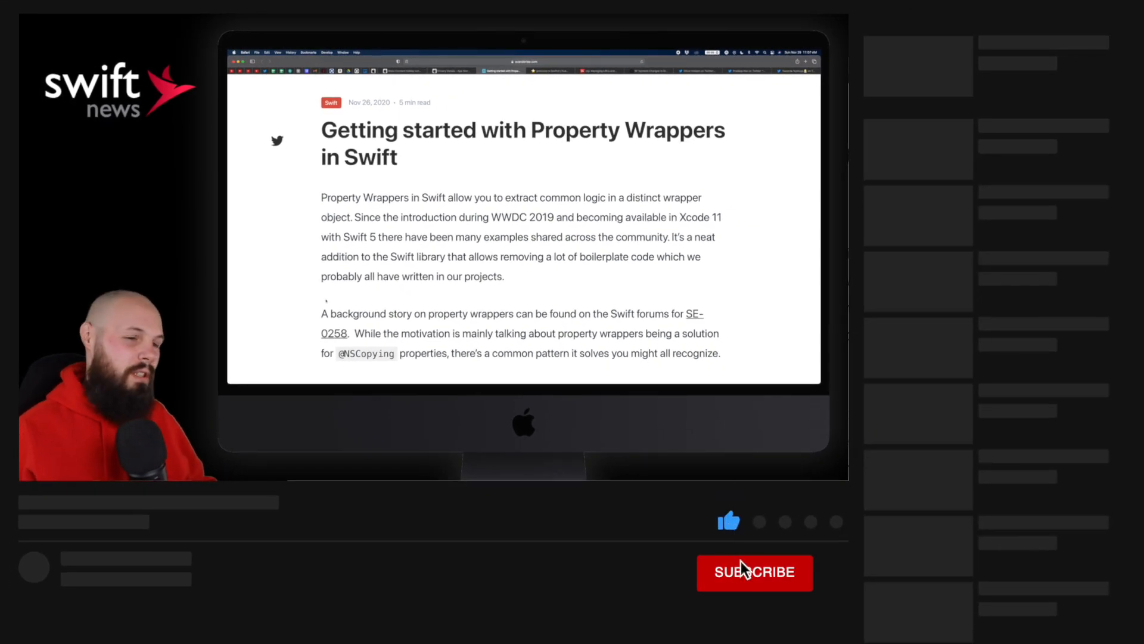
left_click(754, 572)
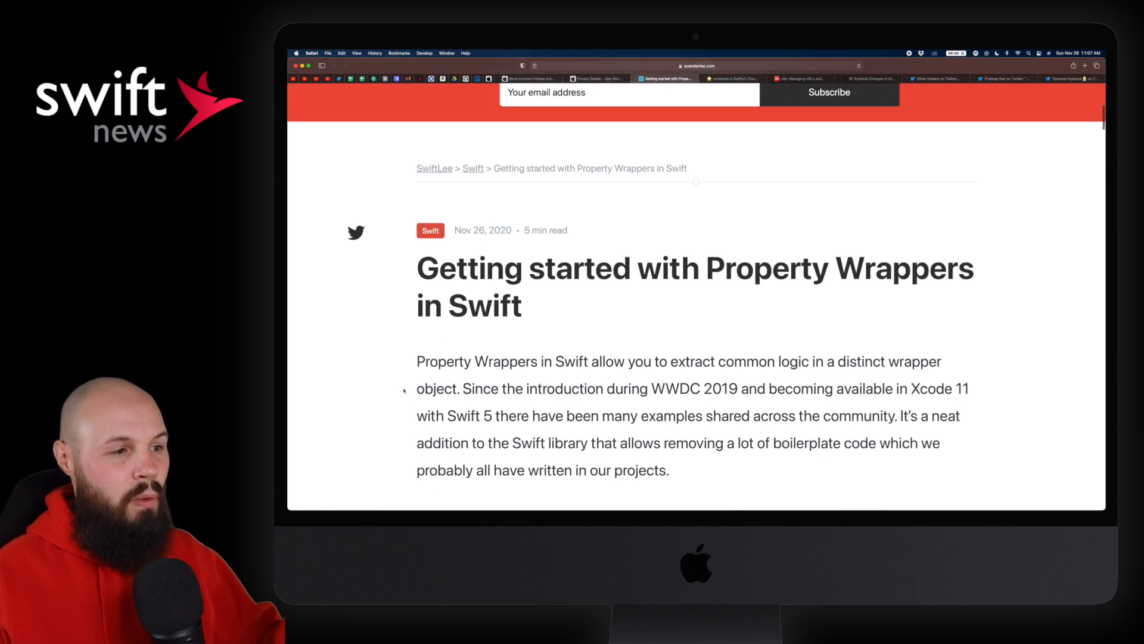
scroll("down", 3)
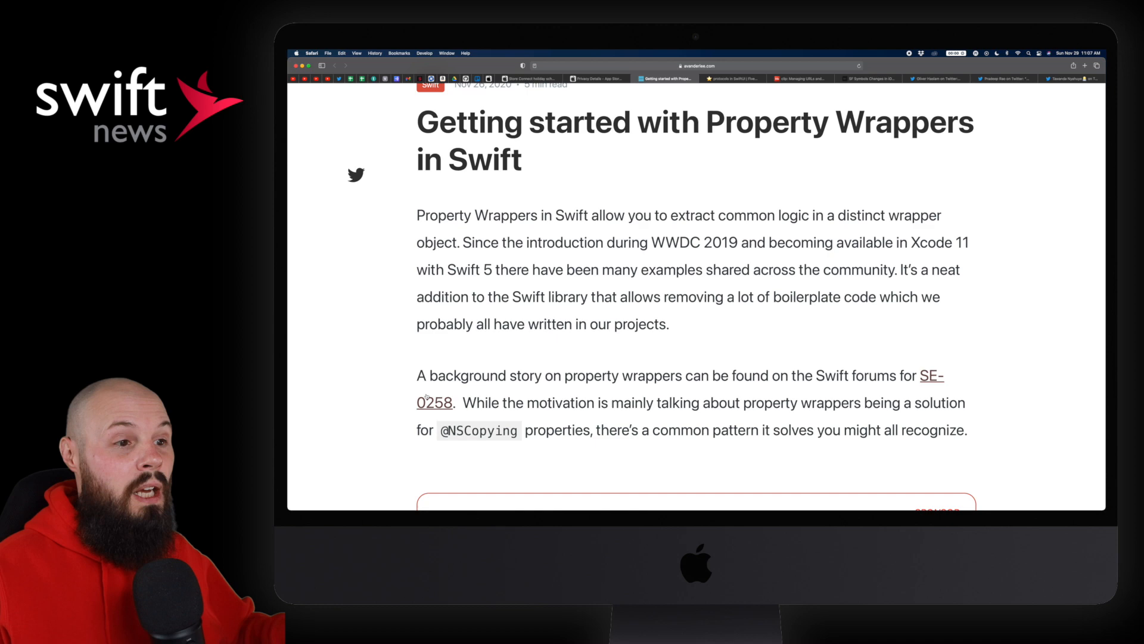
scroll("down", 3)
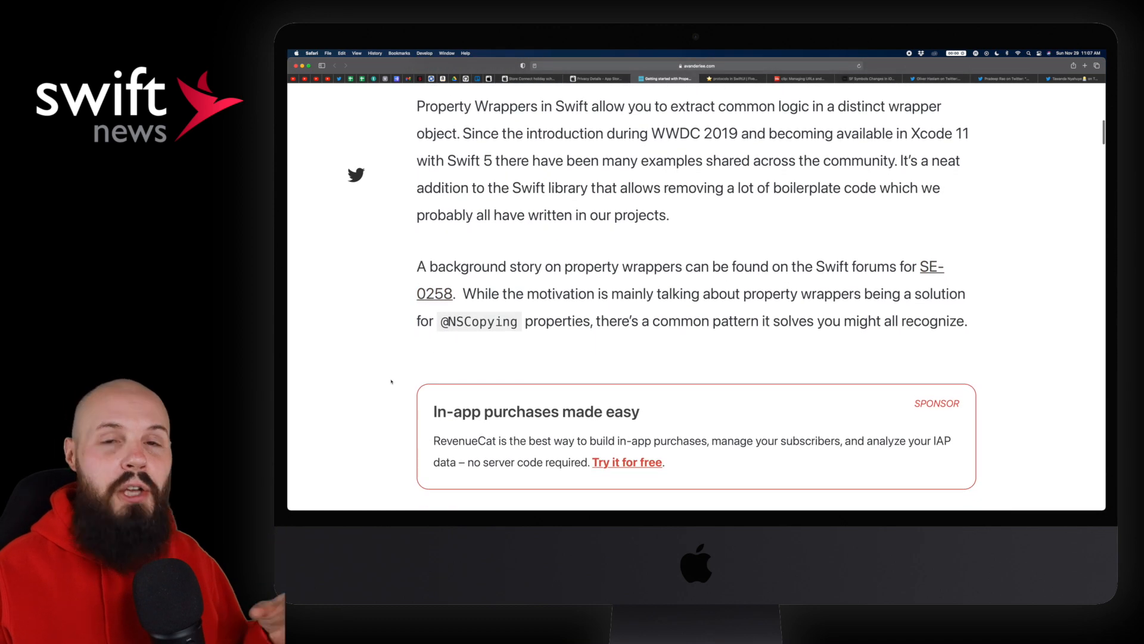
scroll("down", 3)
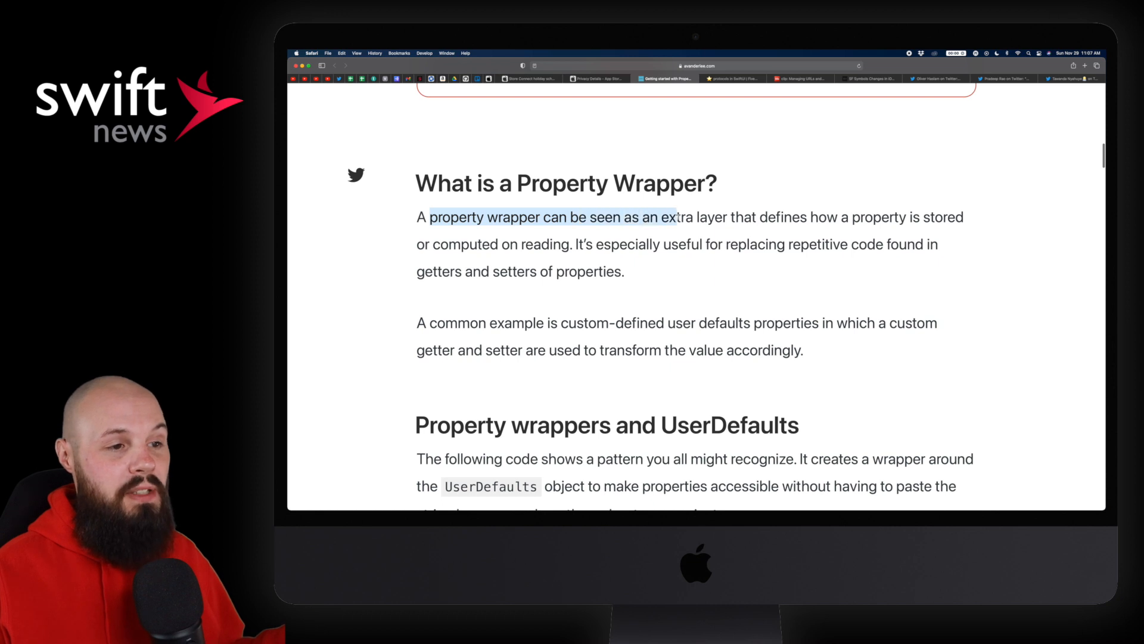
left_click_drag(664, 217, 907, 217)
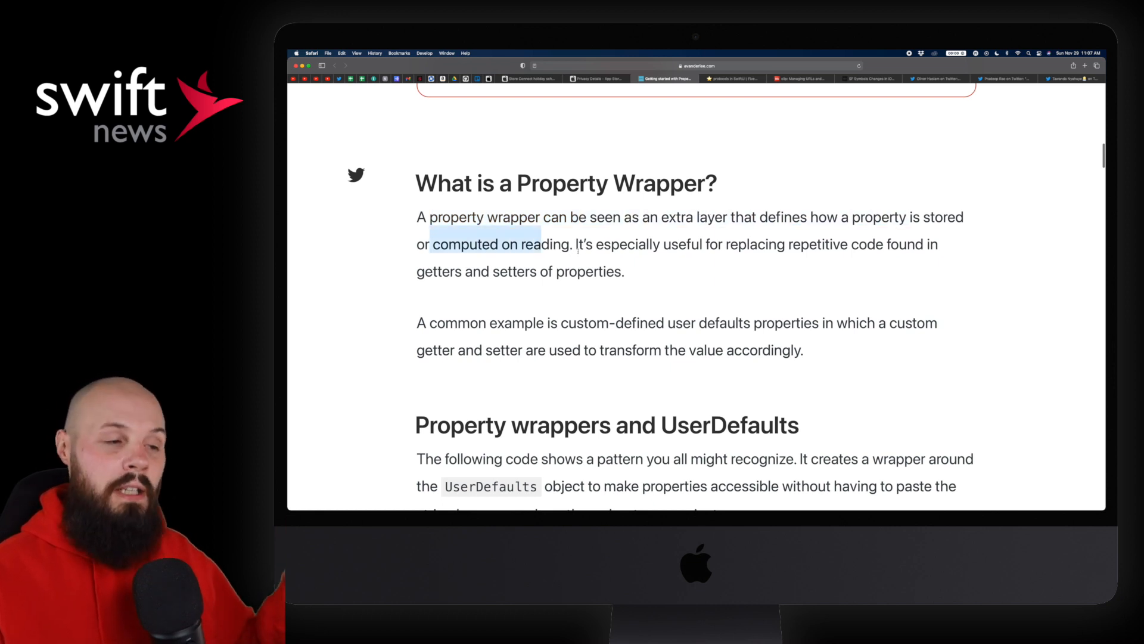
left_click_drag(576, 244, 758, 244)
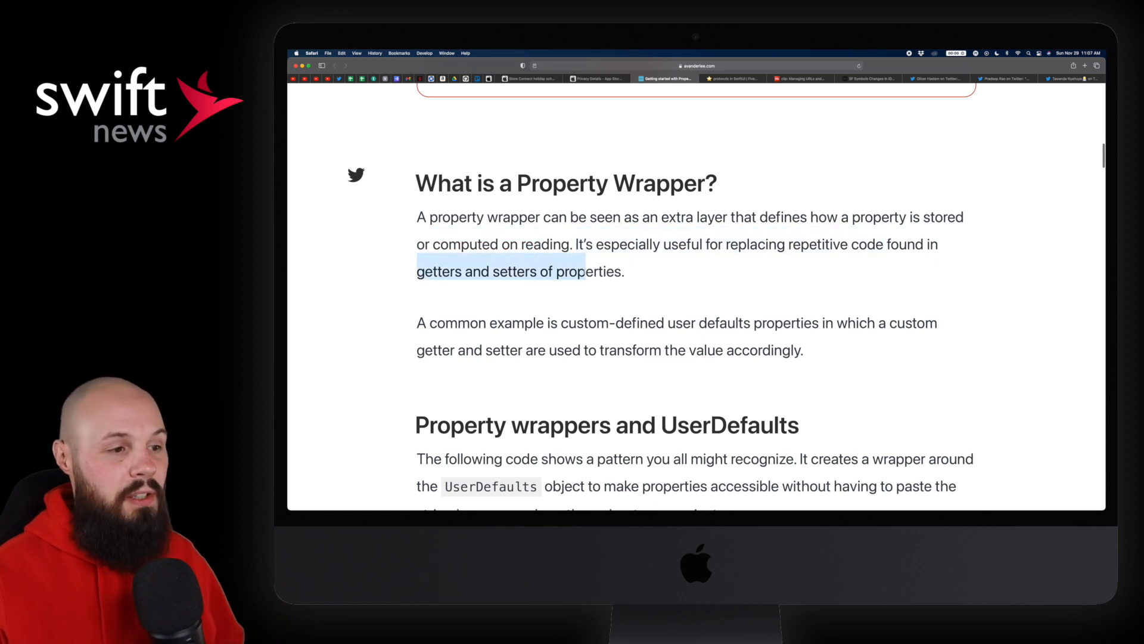
scroll("down", 3)
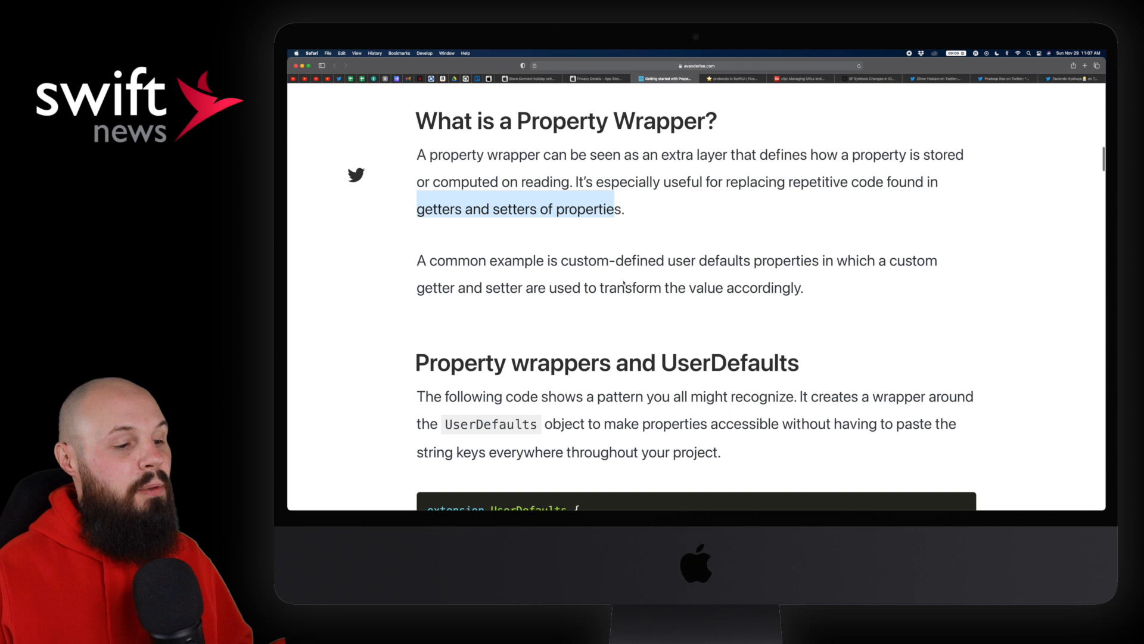
scroll("down", 3)
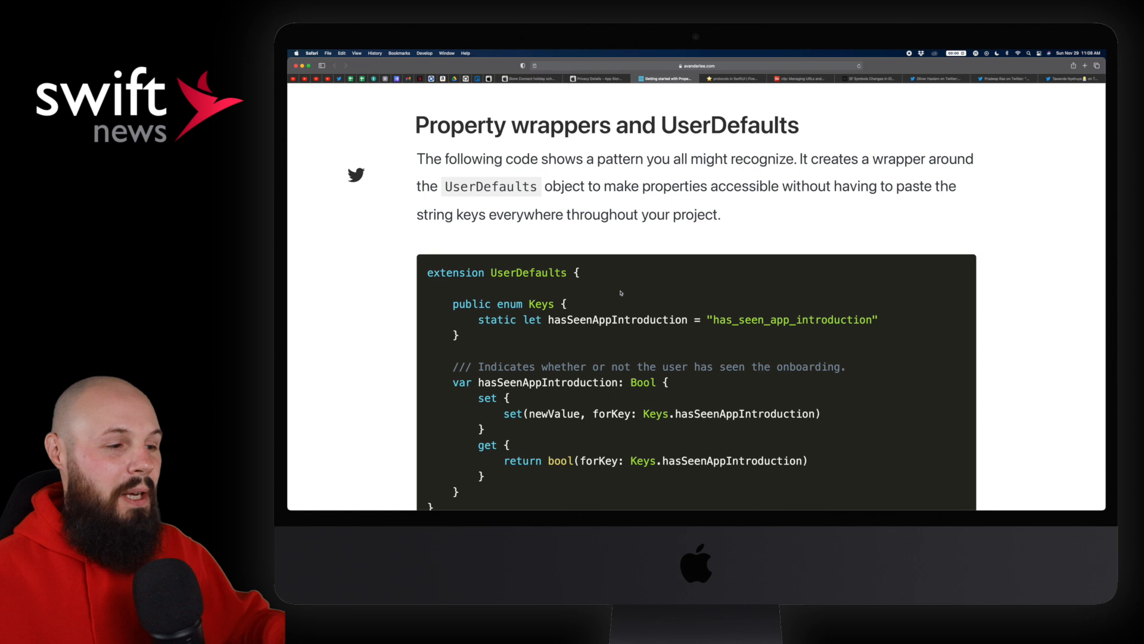
scroll("down", 3)
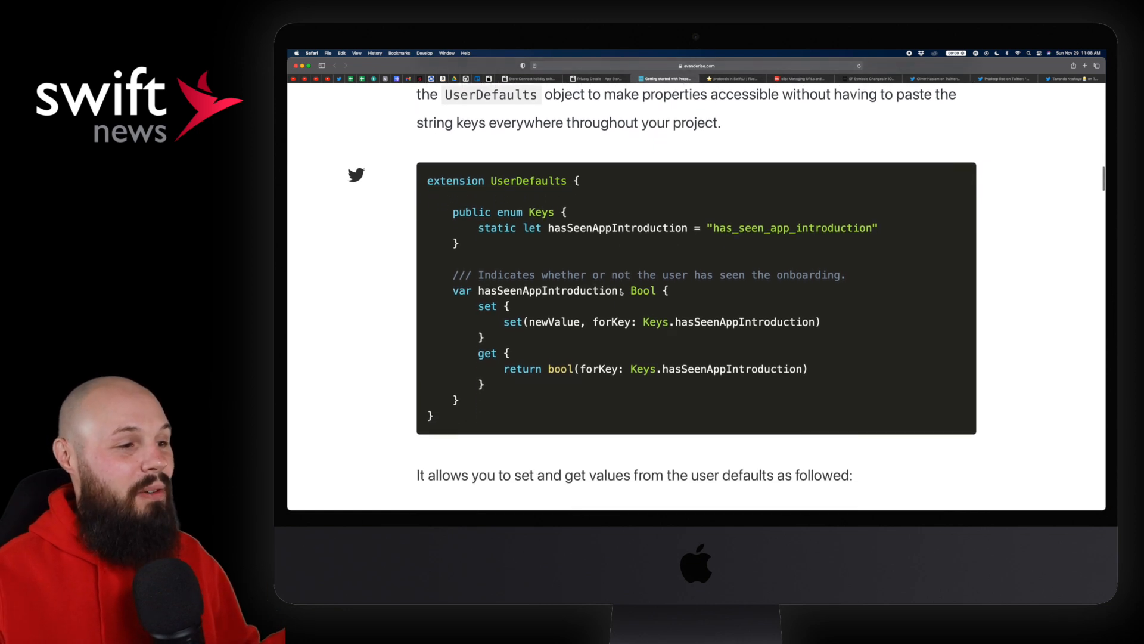
scroll("down", 3)
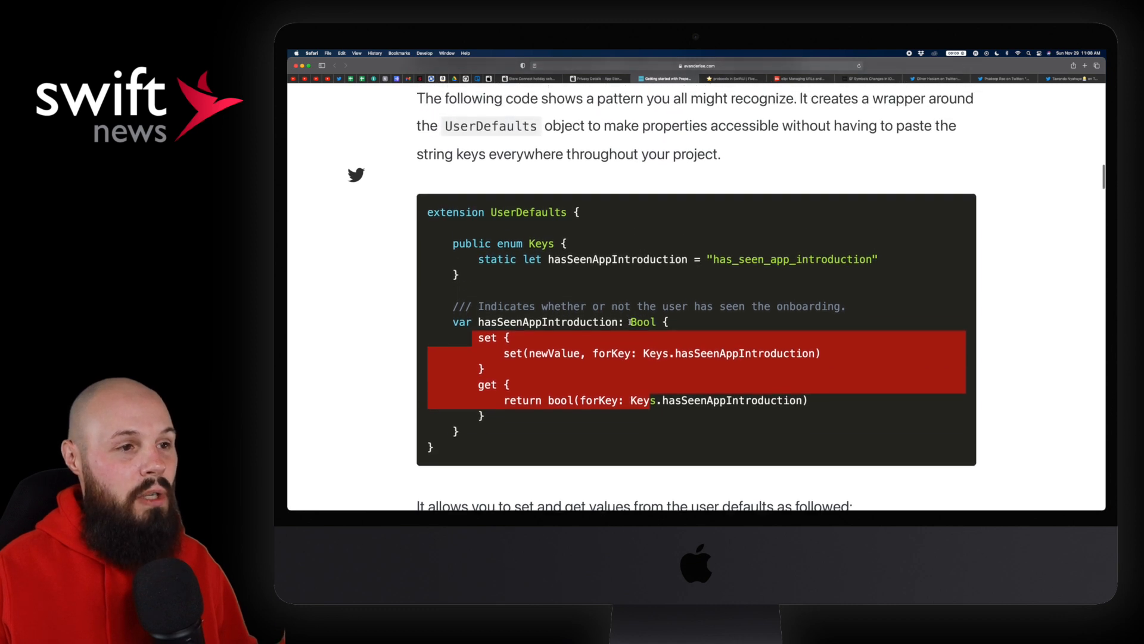
scroll("down", 3)
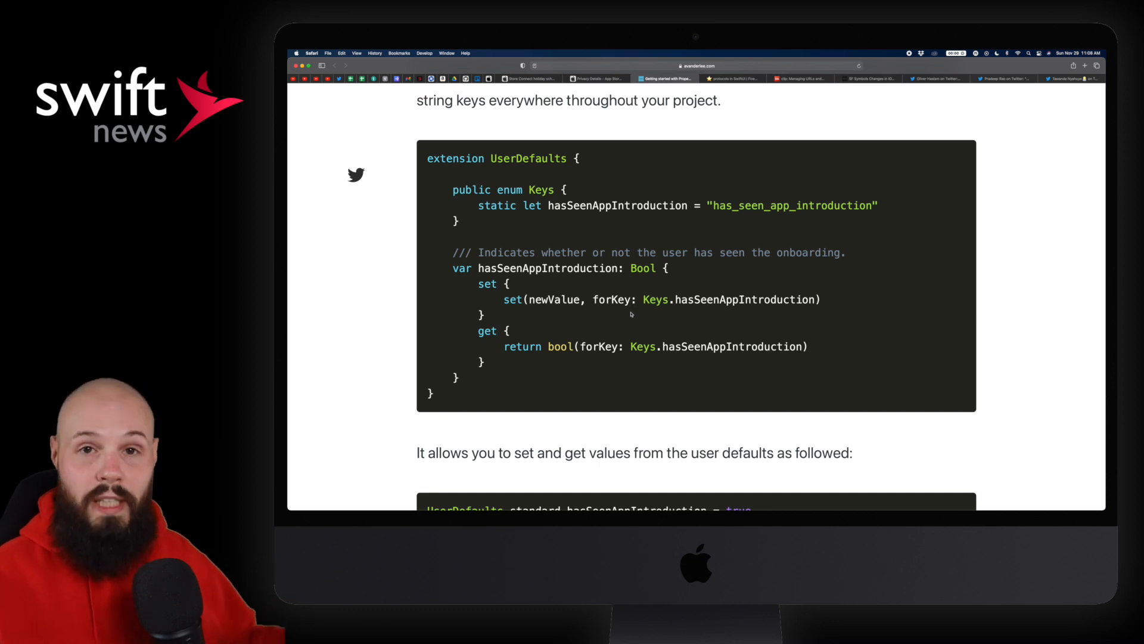
scroll("down", 3)
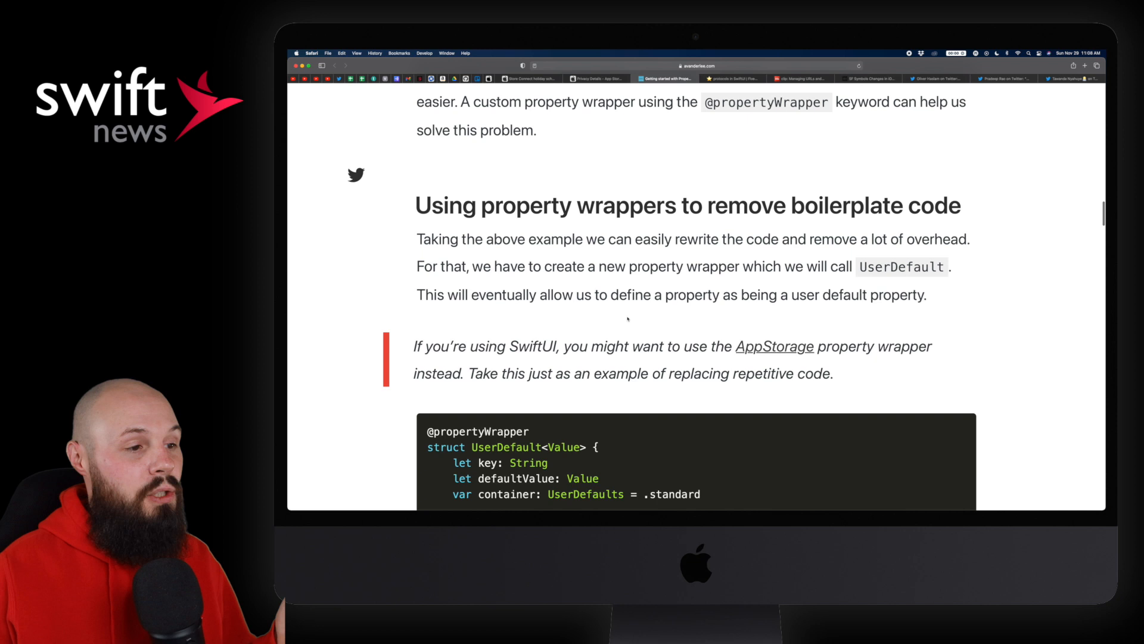
scroll("down", 3)
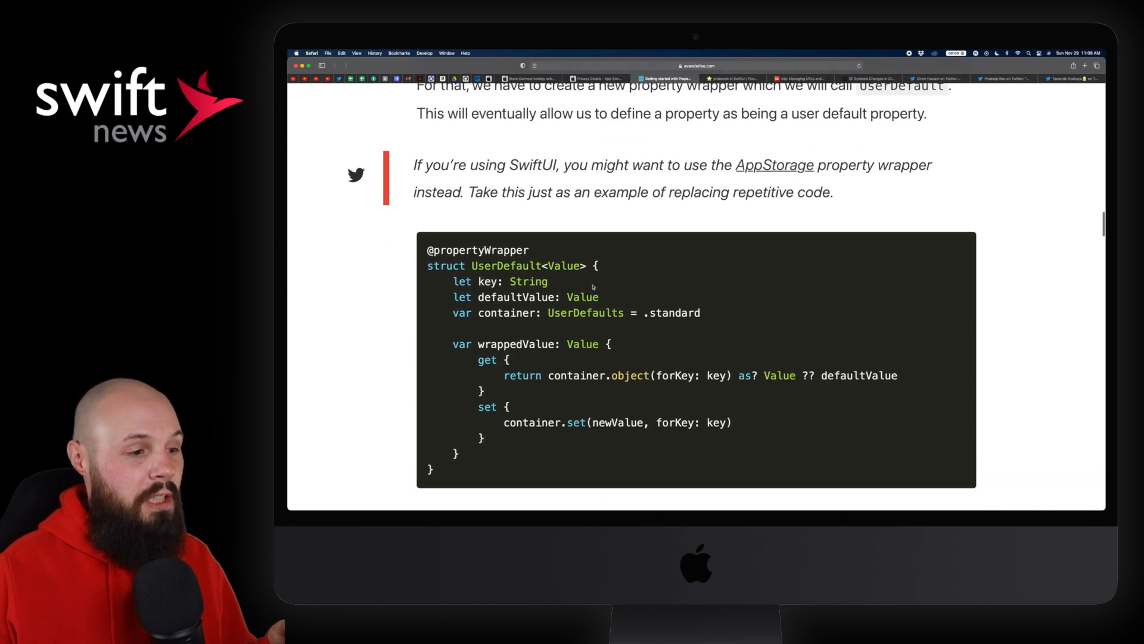
scroll("down", 3)
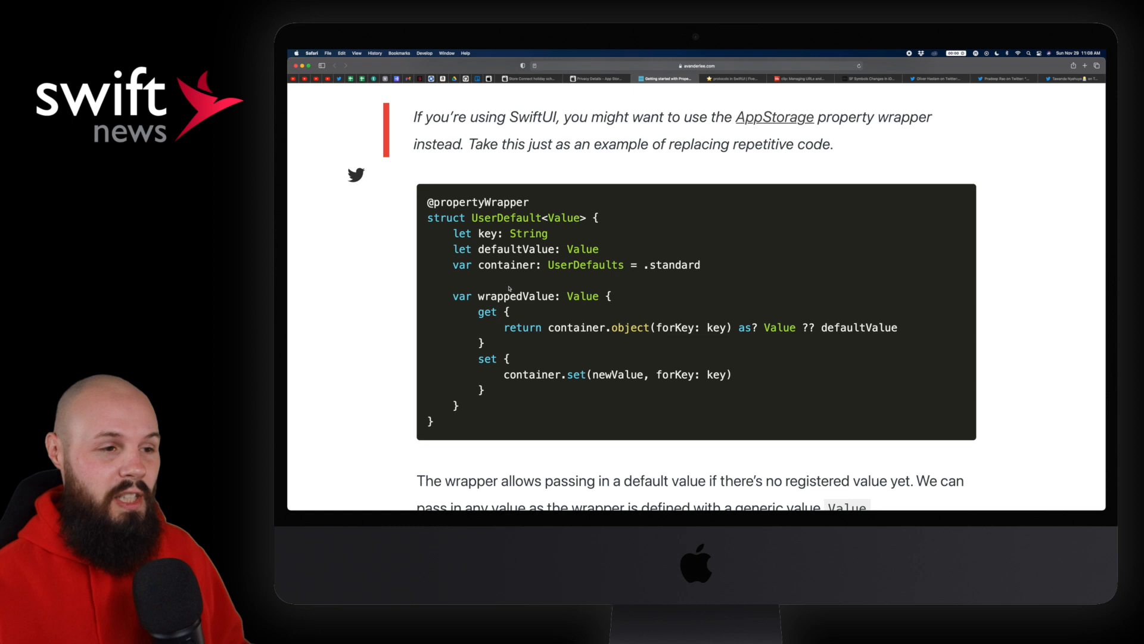
scroll("down", 3)
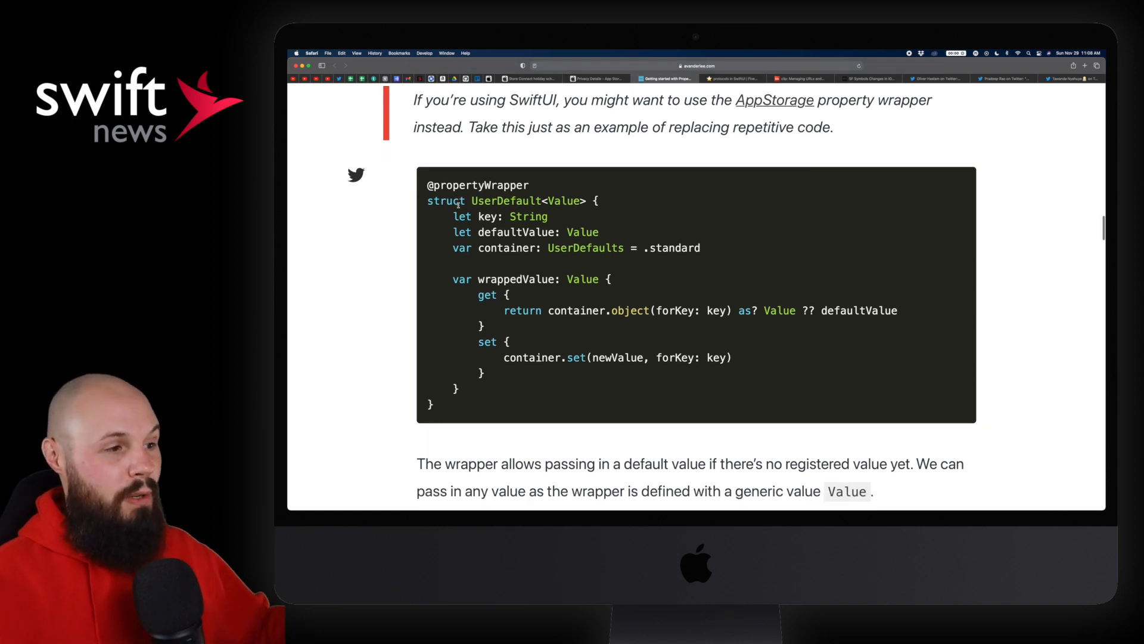
scroll("down", 3)
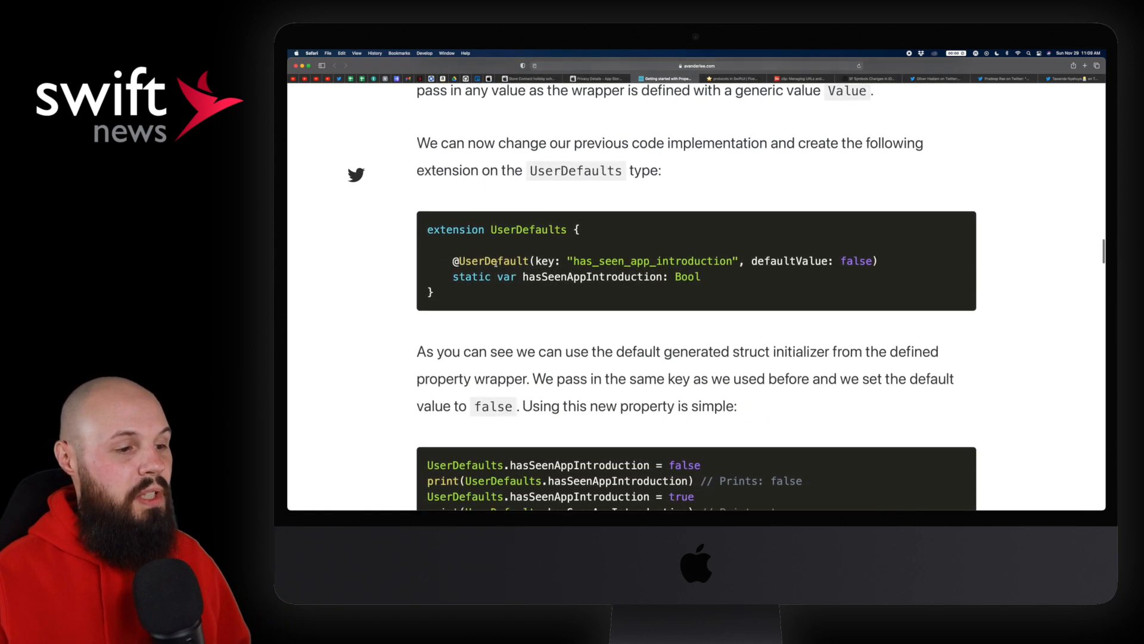
Finish the Property Wrappers article and switch to 'Swift clip: Managing URLs and endpoints'
scroll("down", 3)
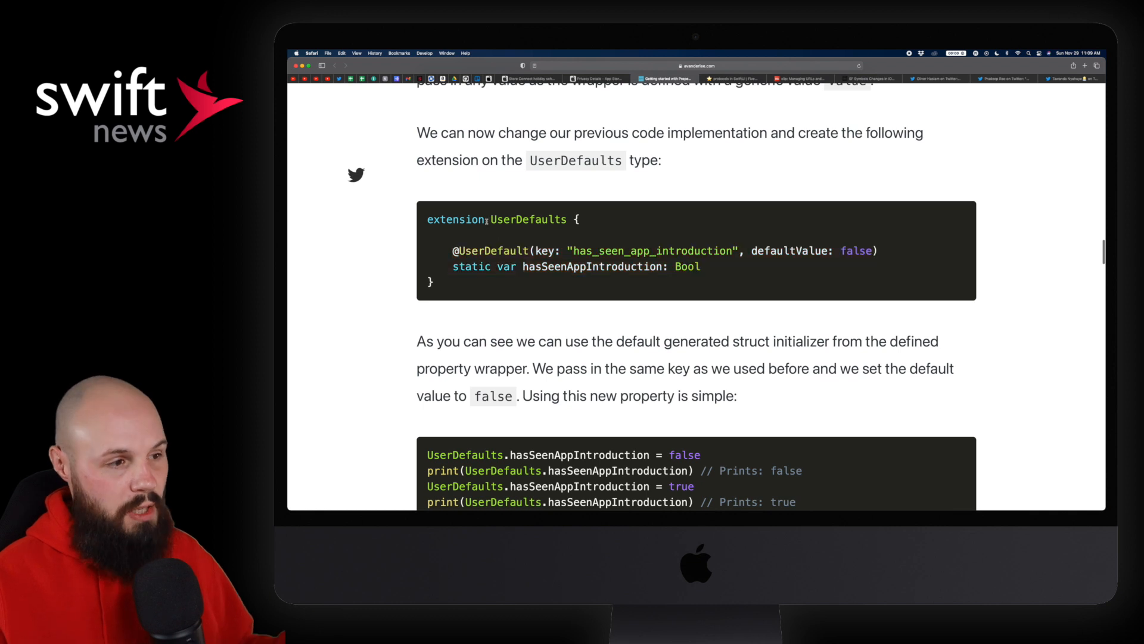
scroll("down", 3)
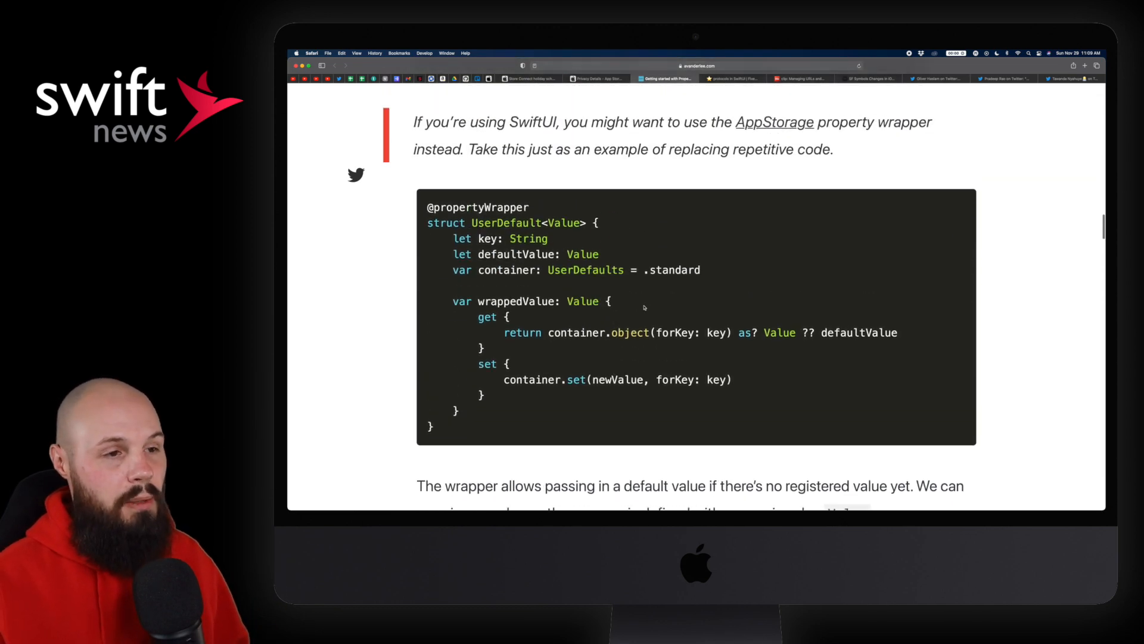
scroll("down", 3)
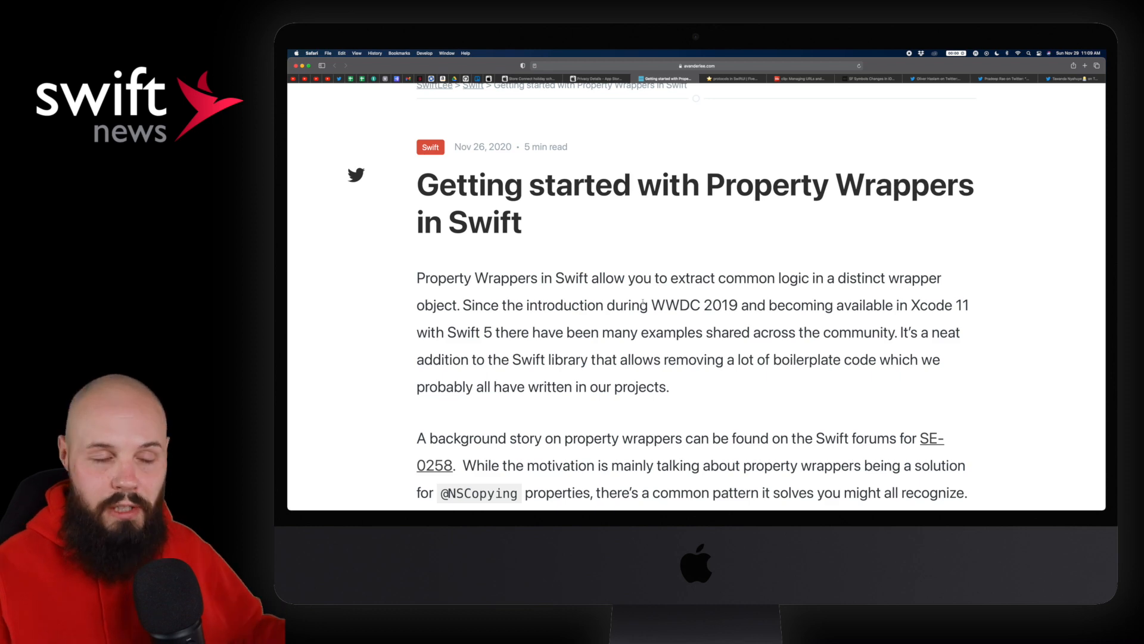
left_click(731, 78)
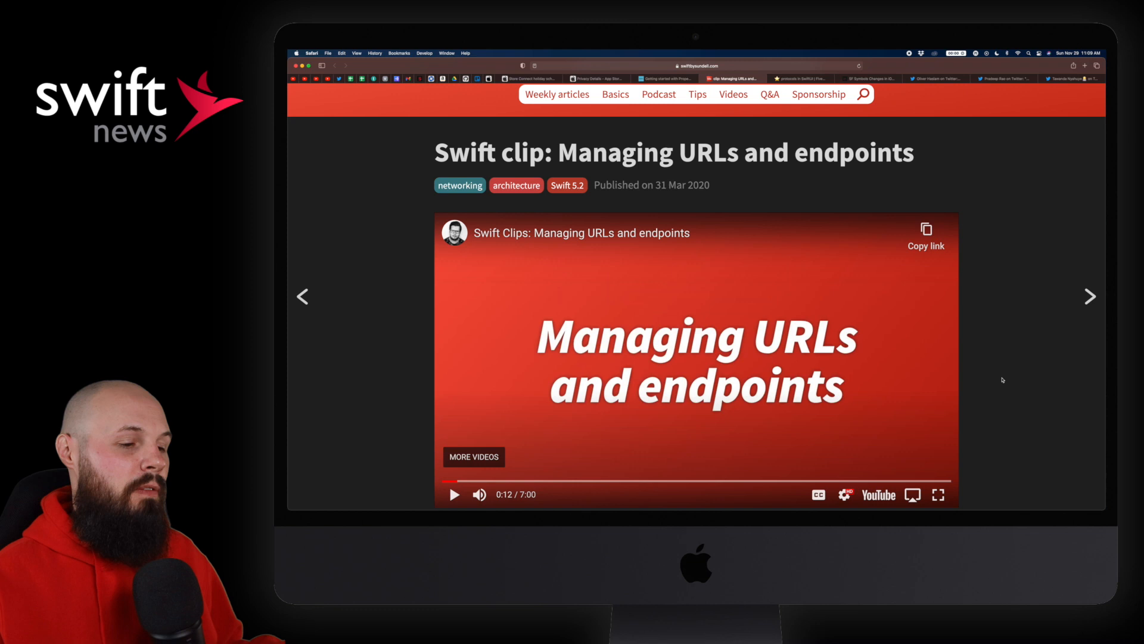
scroll("down", 3)
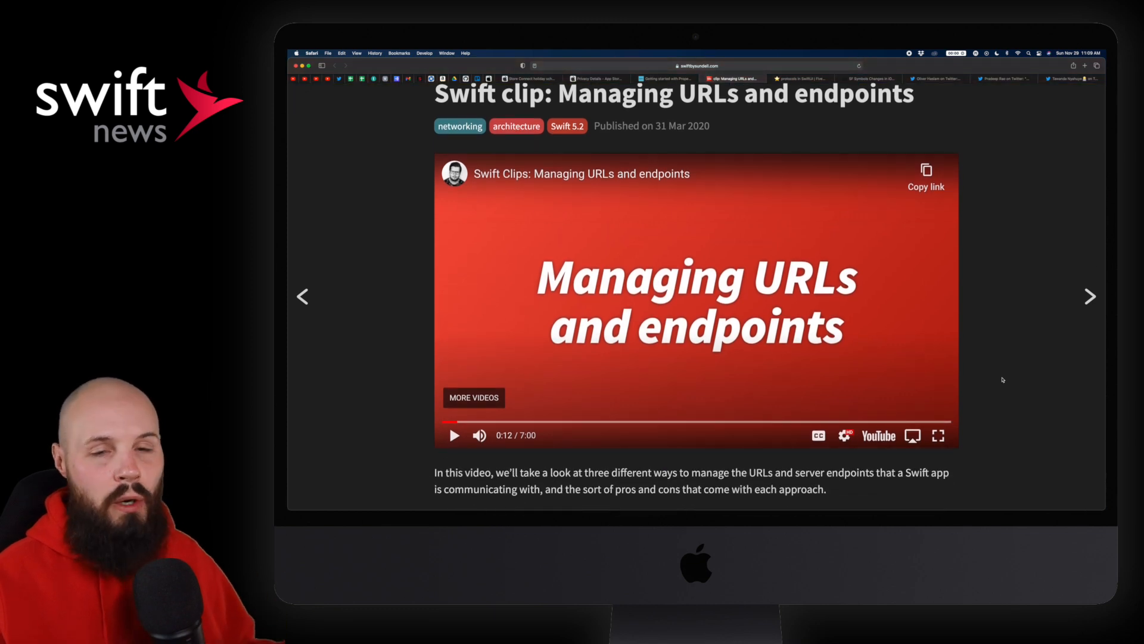
scroll("down", 3)
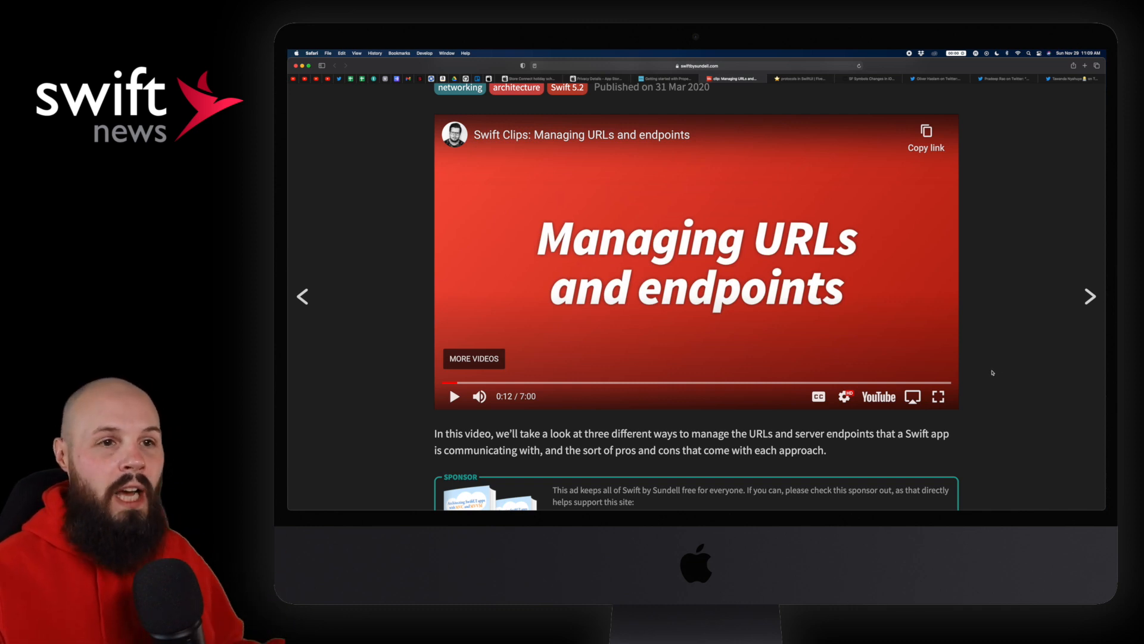
scroll("down", 3)
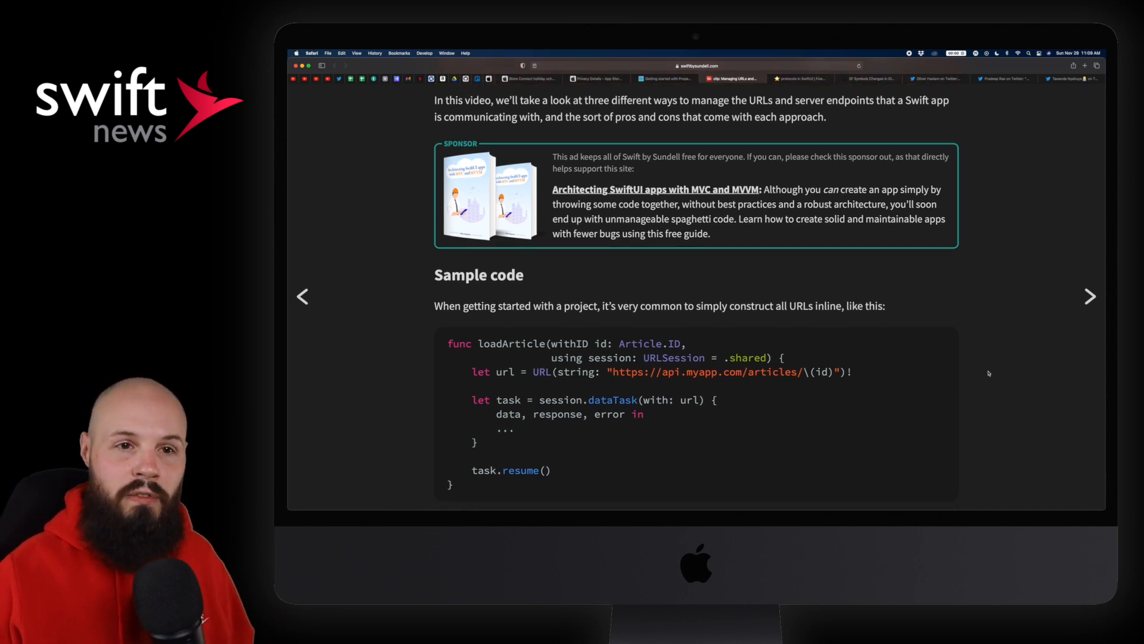
scroll("down", 3)
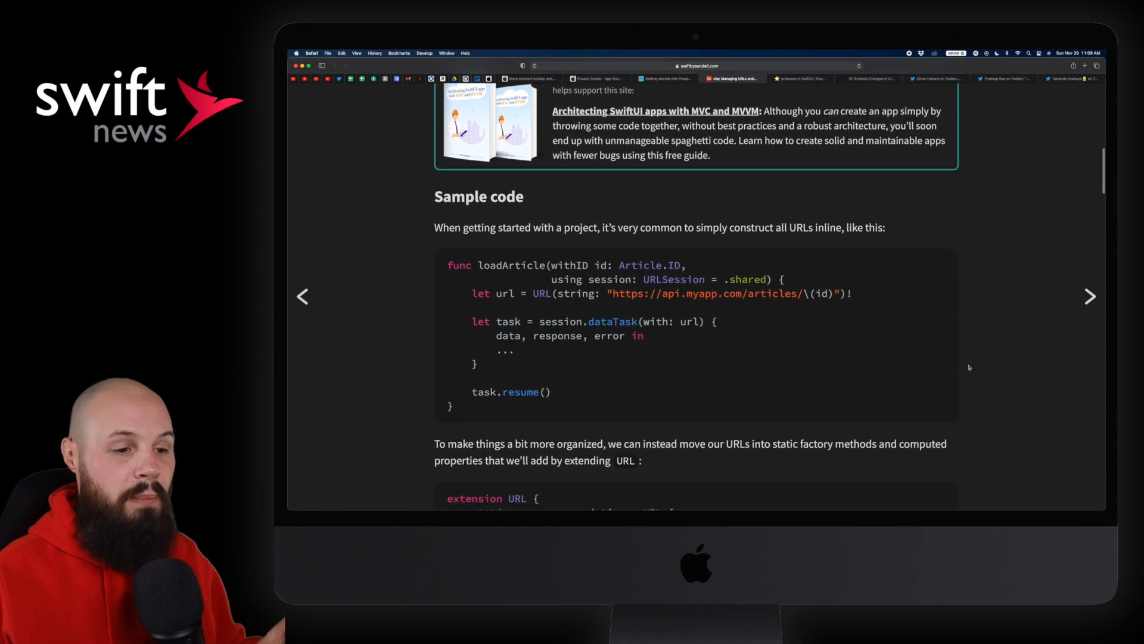
scroll("down", 3)
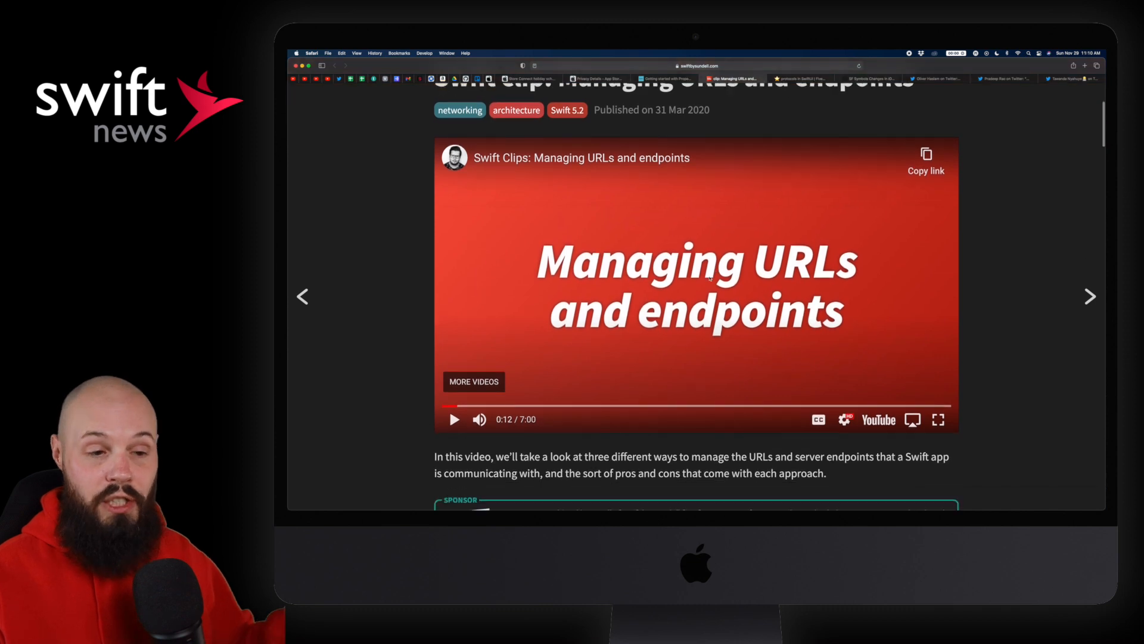
Scroll through the Swift clip page on managing URLs and endpoints
scroll("down", 3)
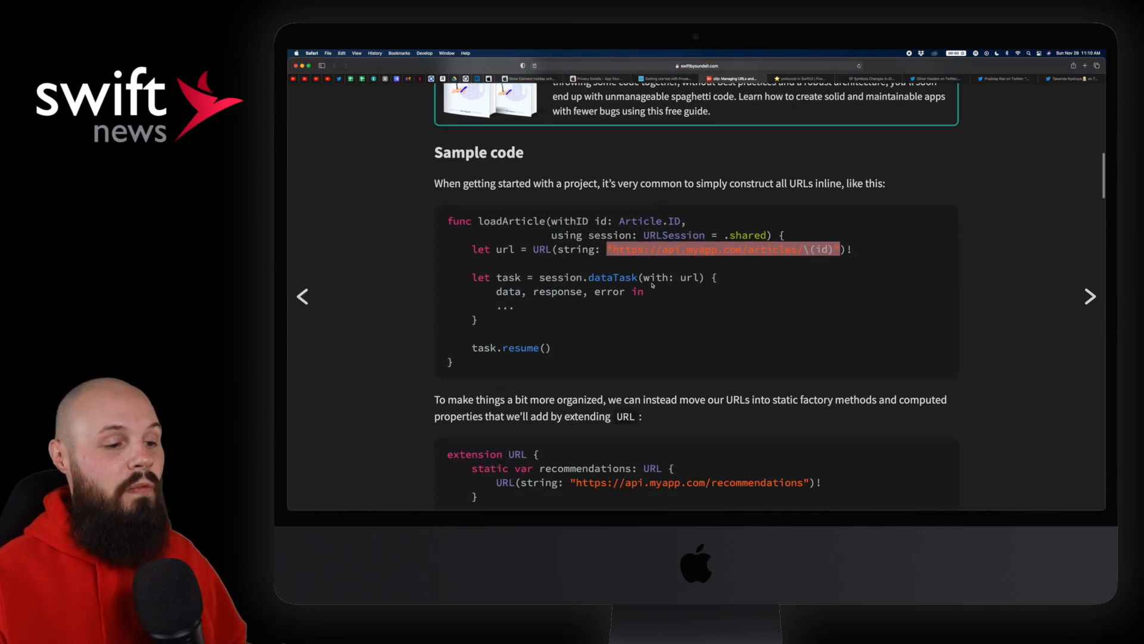
scroll("down", 3)
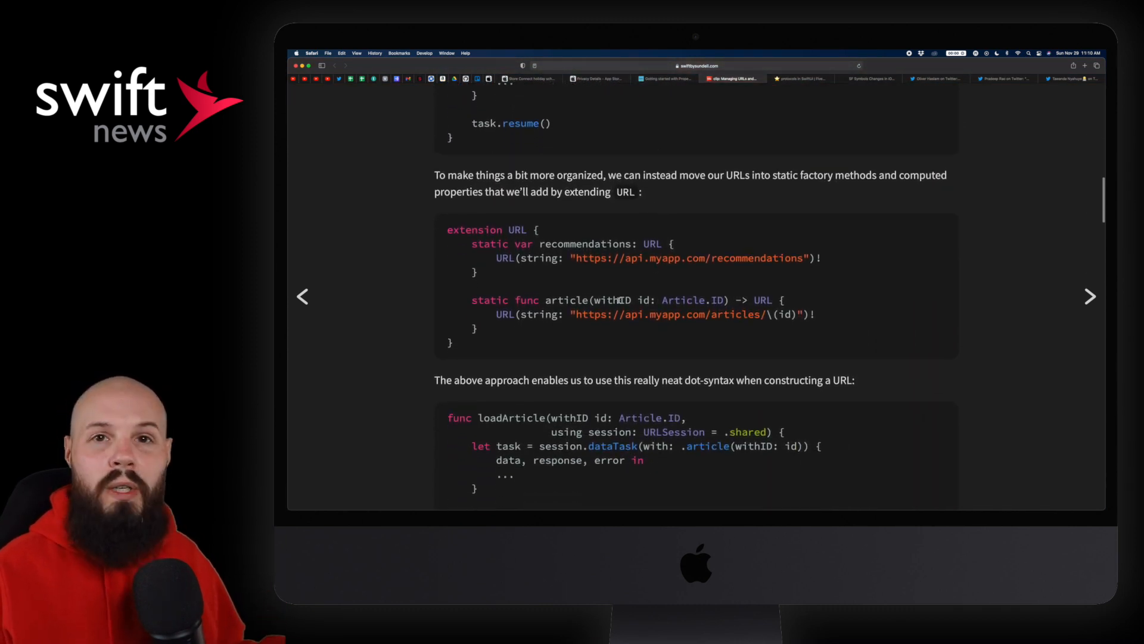
scroll("down", 3)
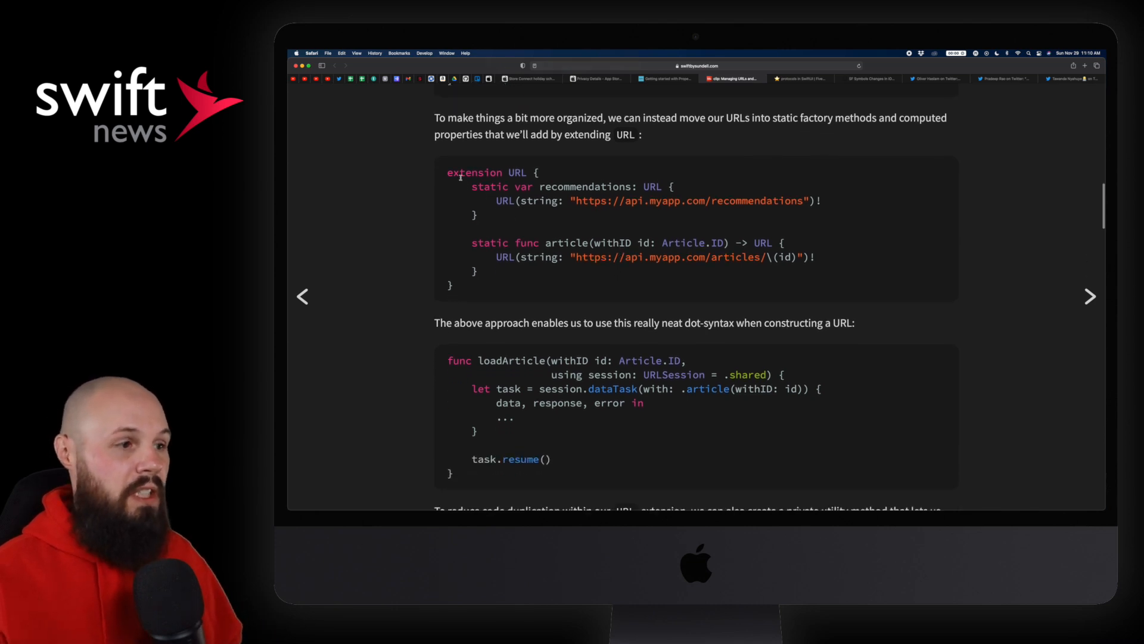
scroll("down", 3)
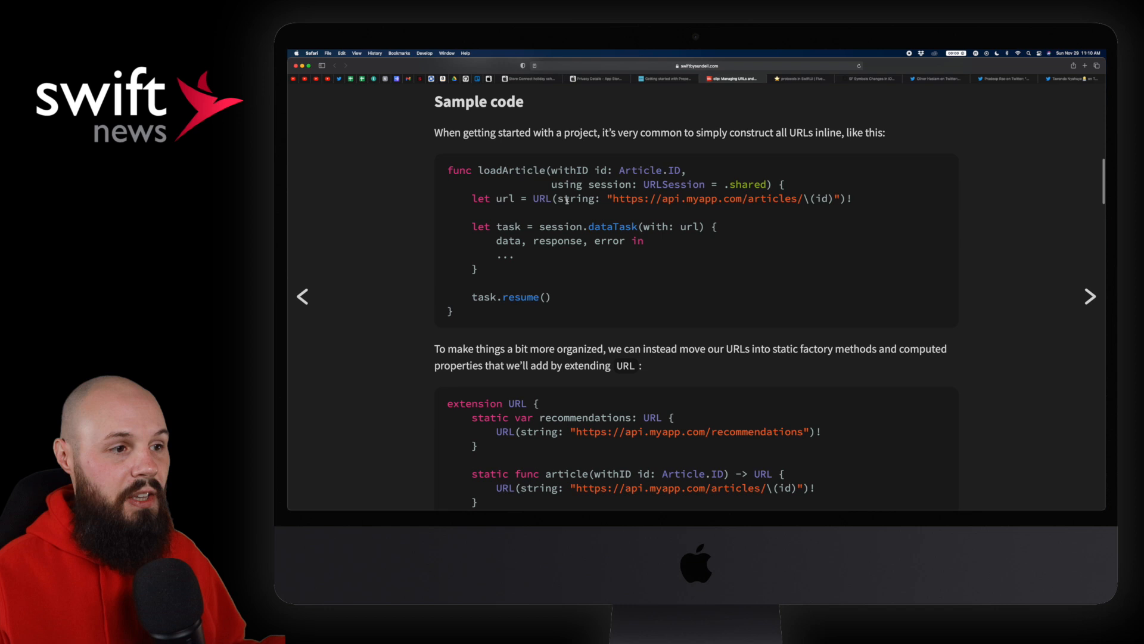
scroll("down", 3)
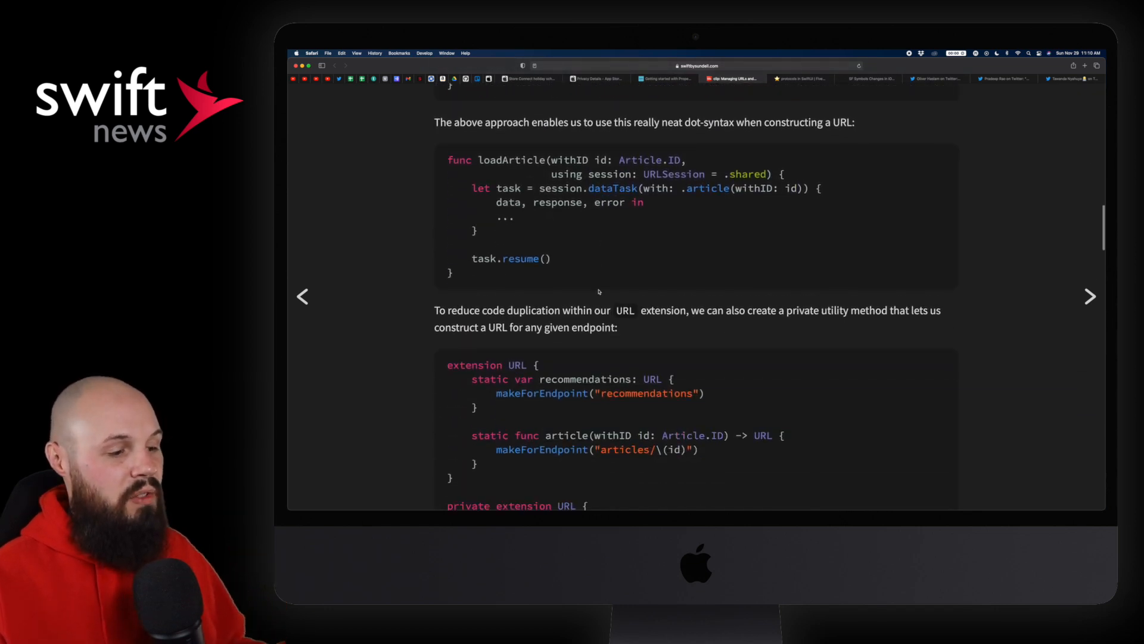
scroll("down", 3)
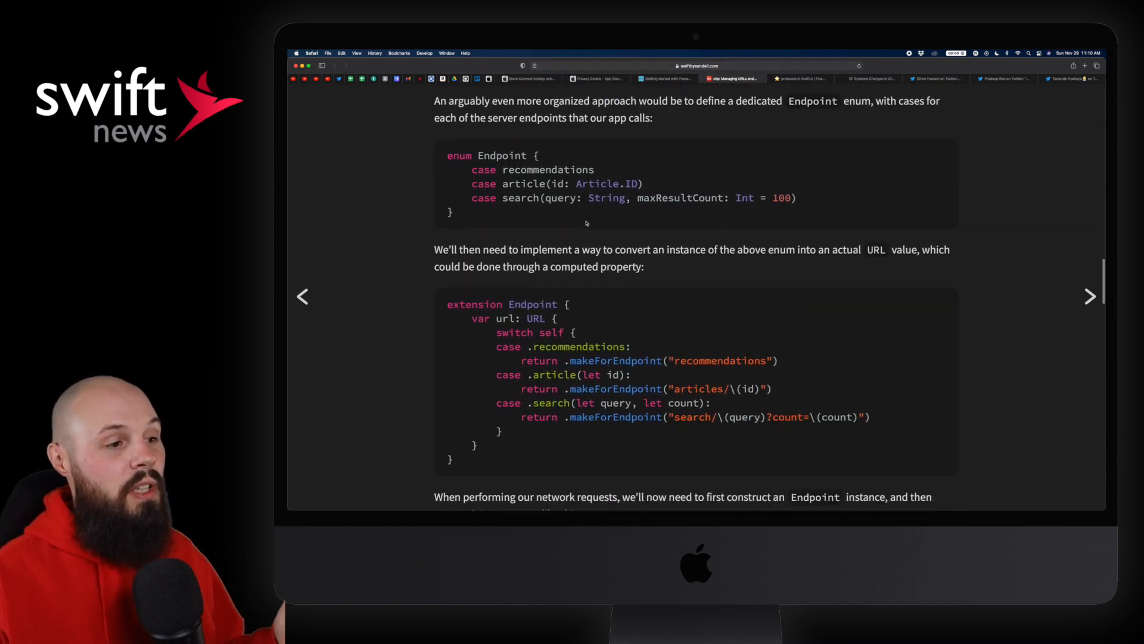
scroll("down", 3)
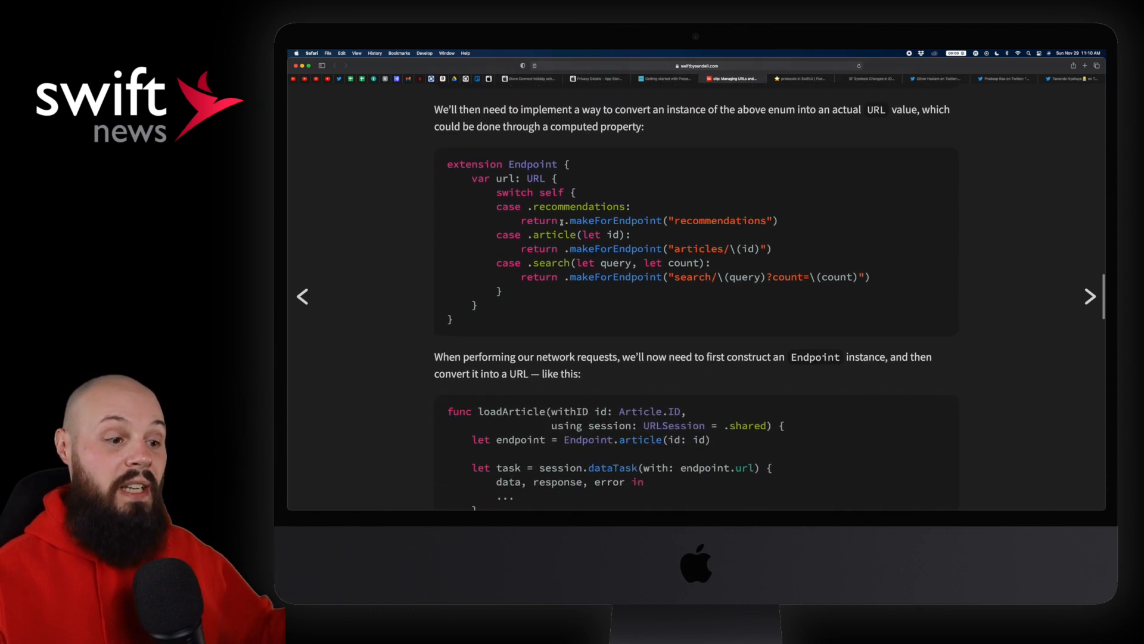
scroll("down", 3)
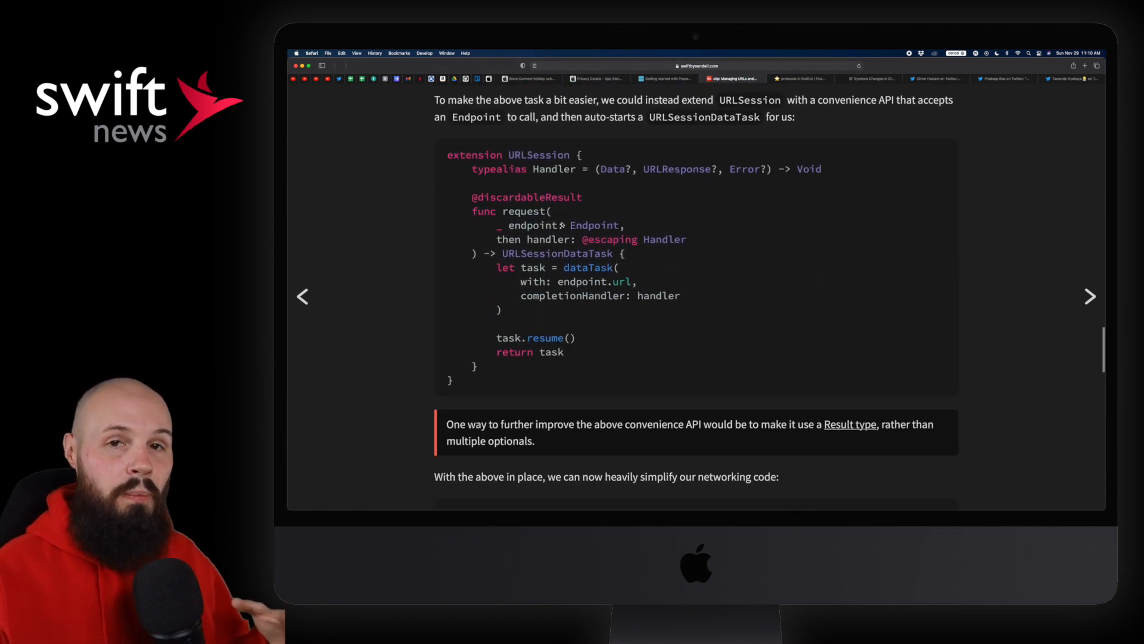
scroll("down", 3)
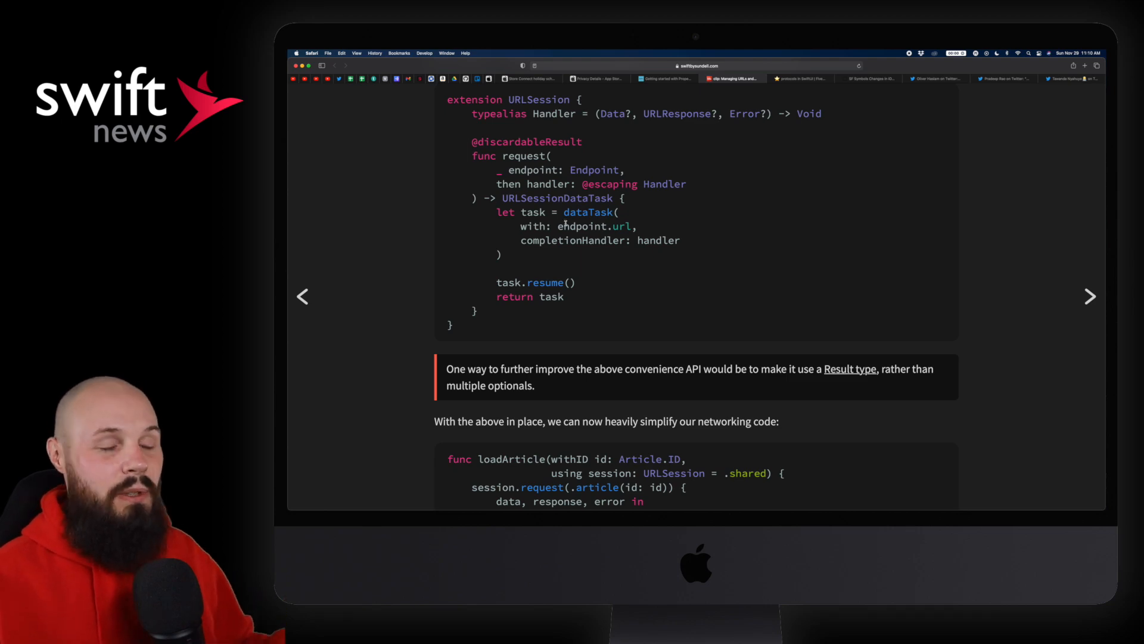
scroll("down", 3)
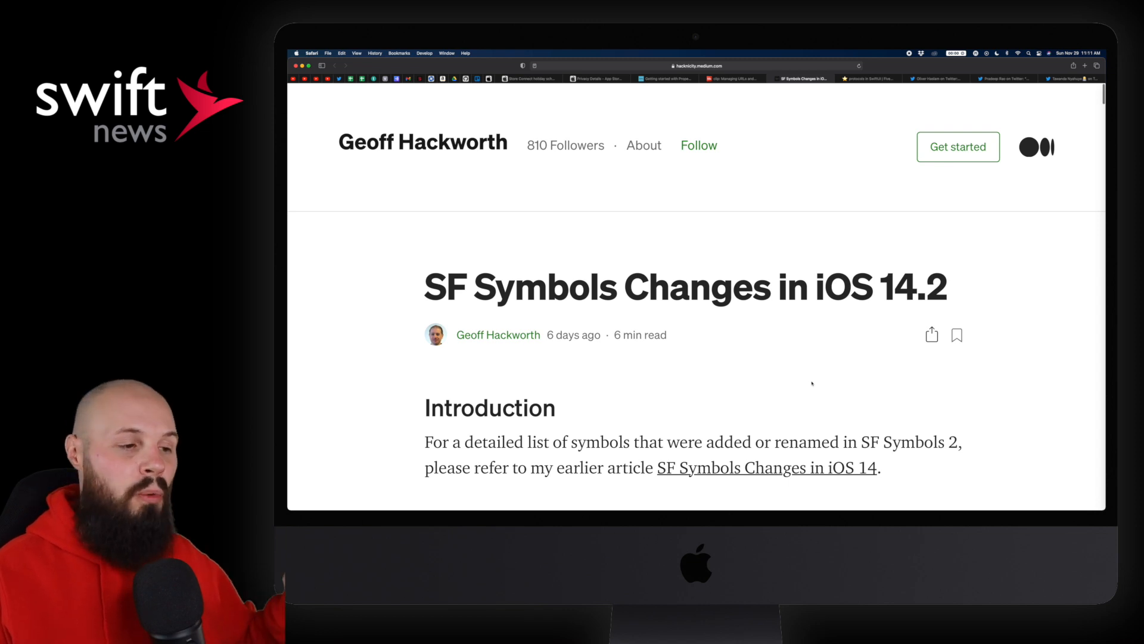
Scroll past the new symbol names to the iOS 14.2 grid, then open Swift protocols in SwiftUI
scroll("down", 3)
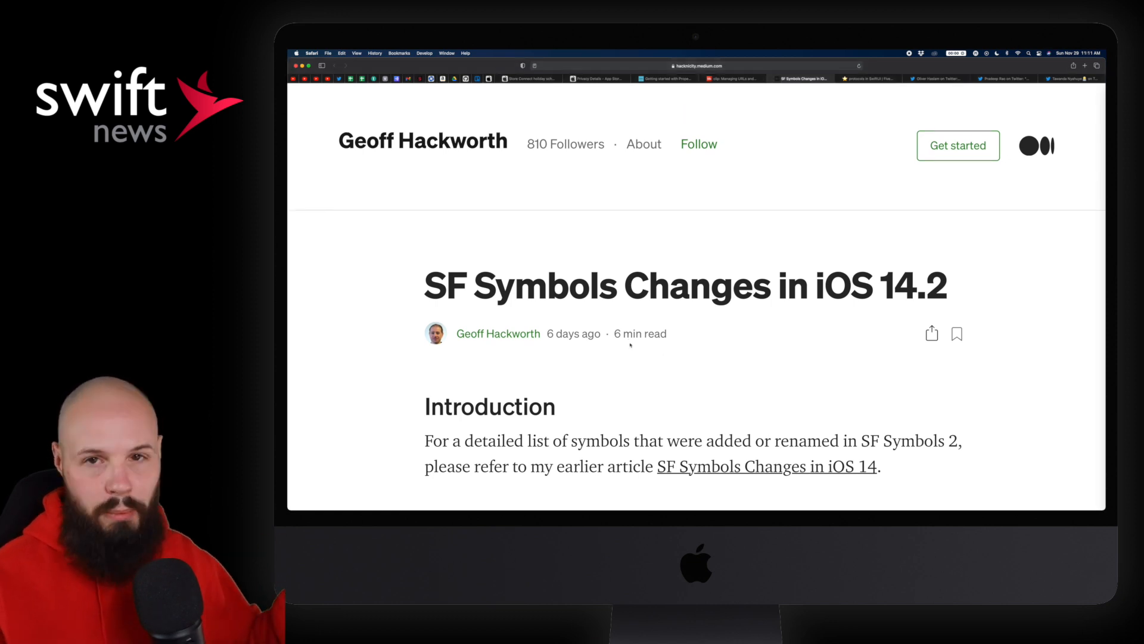
scroll("down", 3)
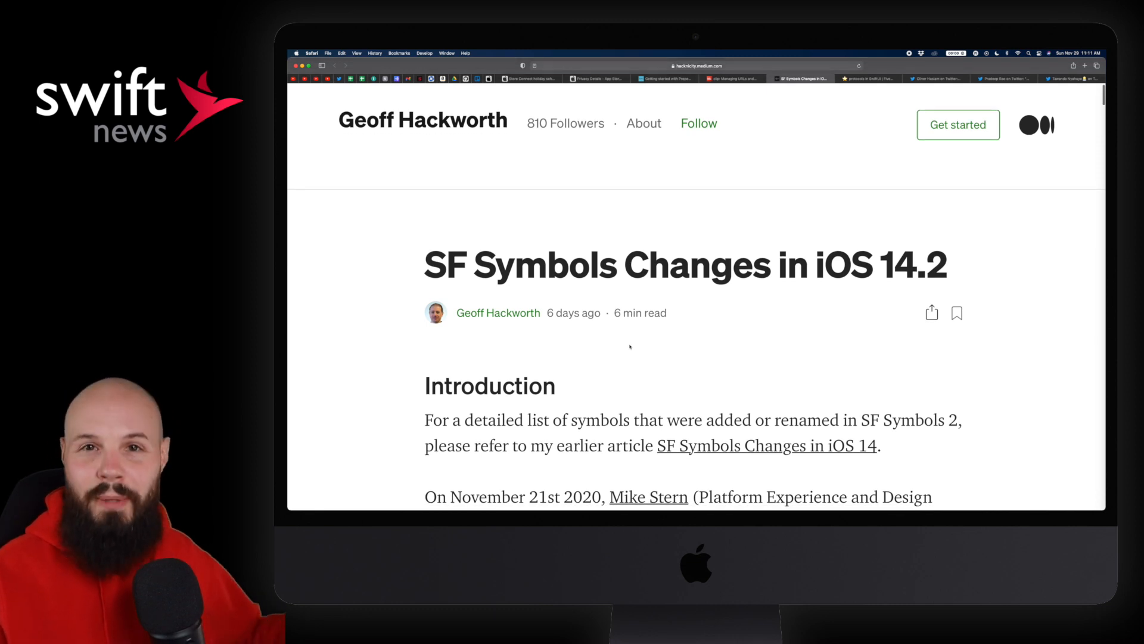
scroll("down", 3)
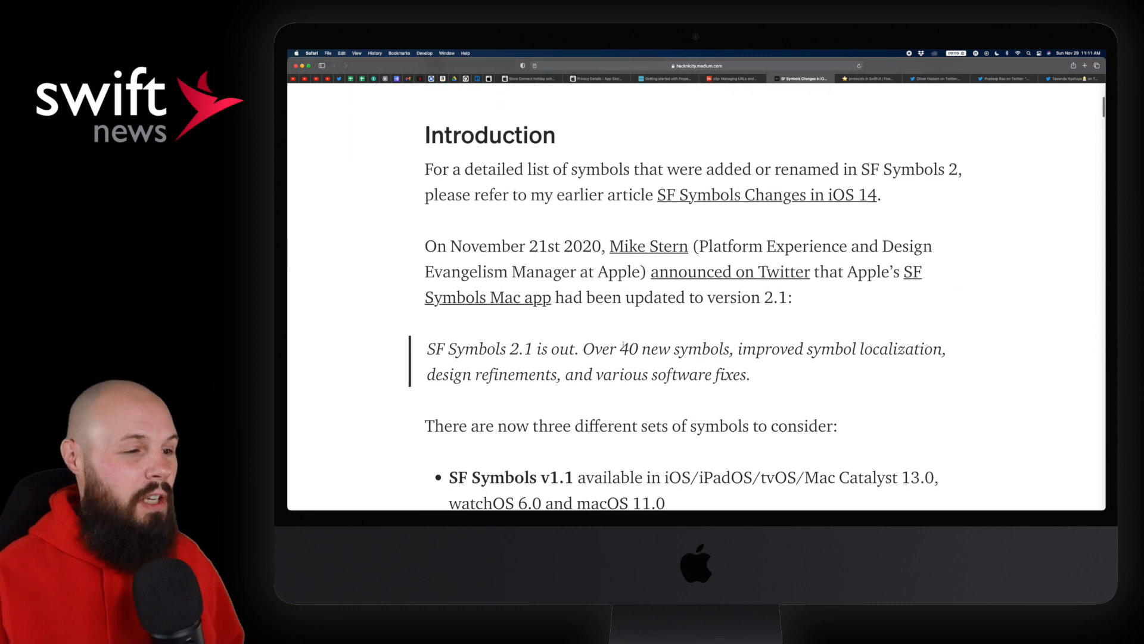
scroll("down", 3)
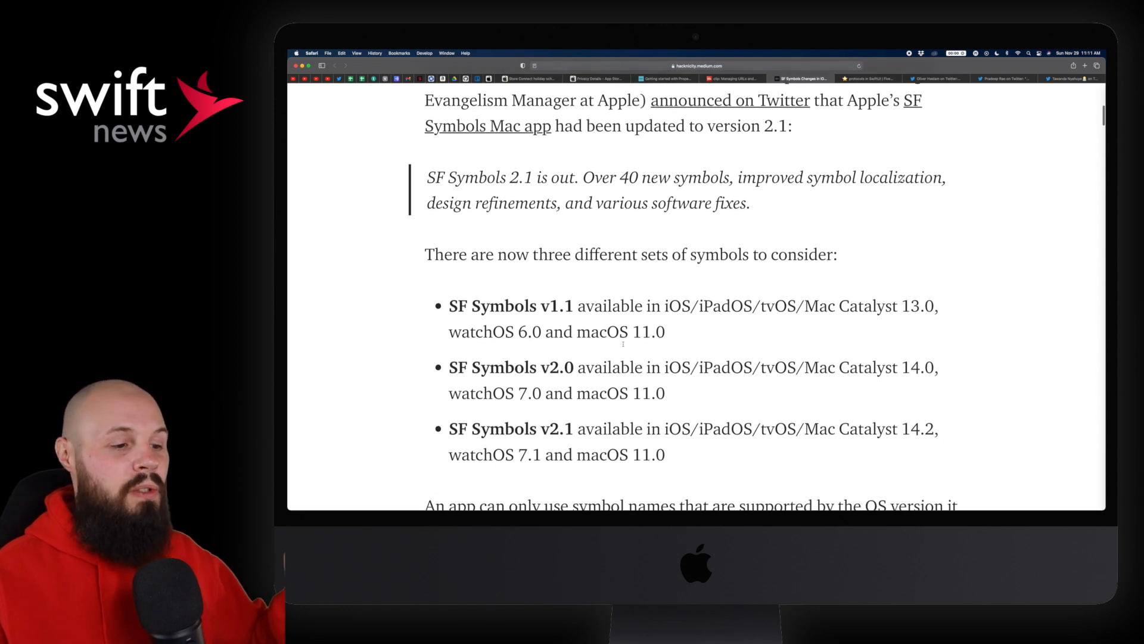
scroll("down", 3)
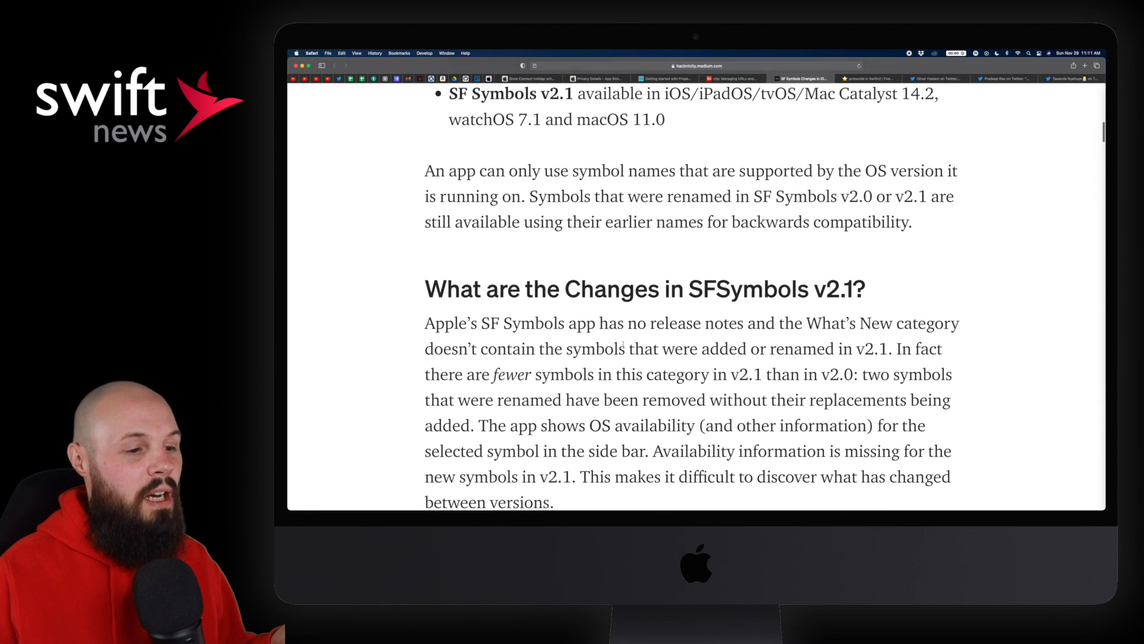
scroll("down", 3)
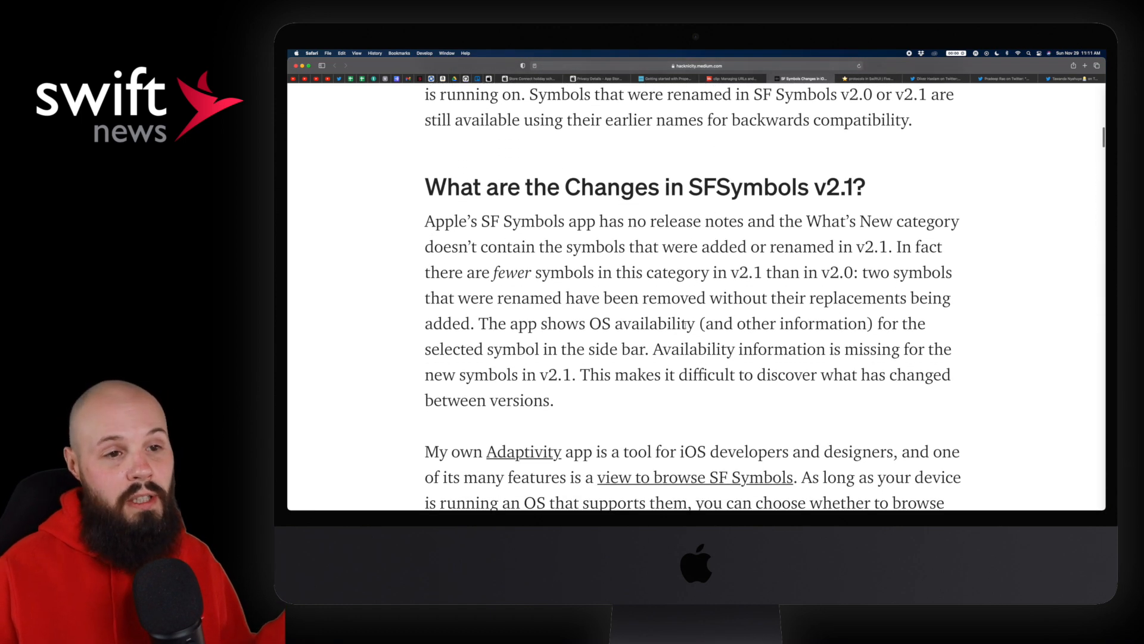
scroll("down", 3)
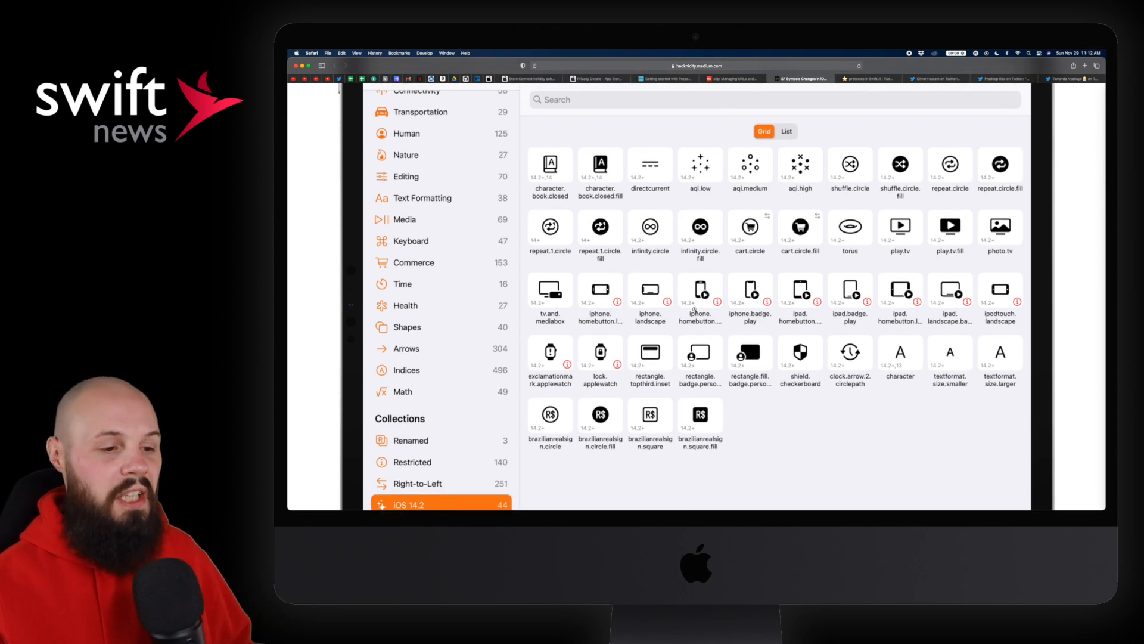
scroll("down", 3)
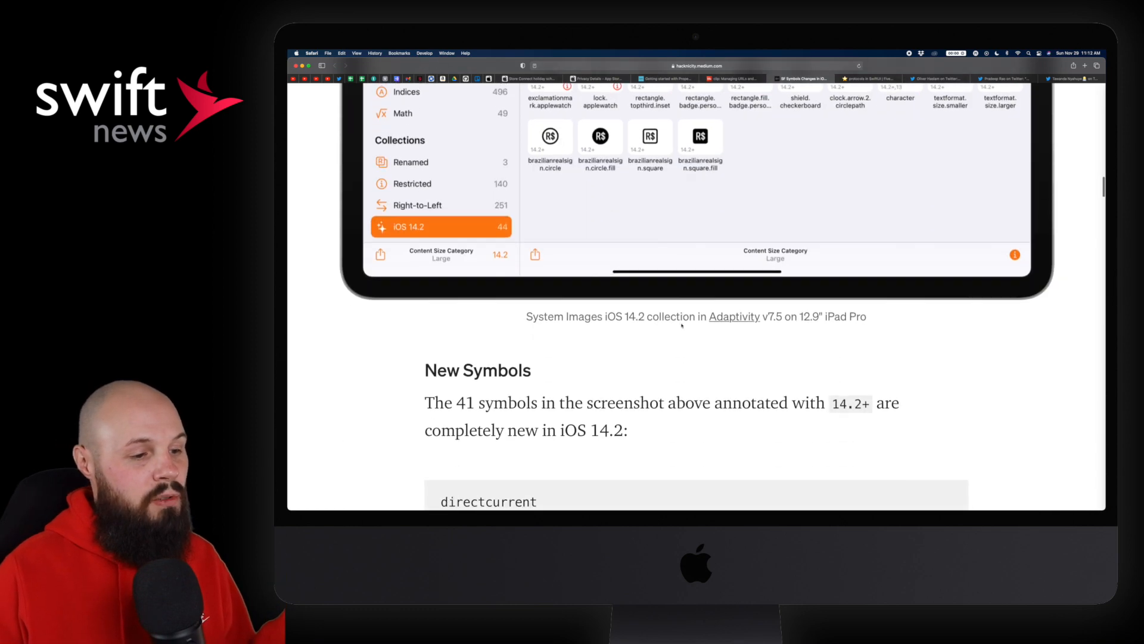
scroll("down", 3)
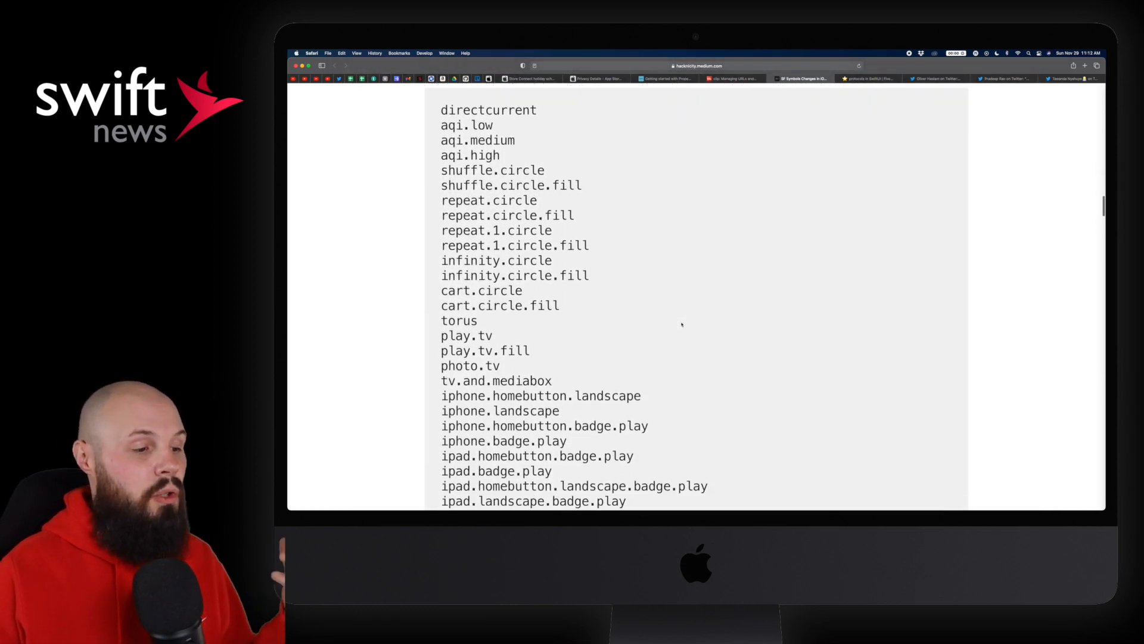
scroll("down", 3)
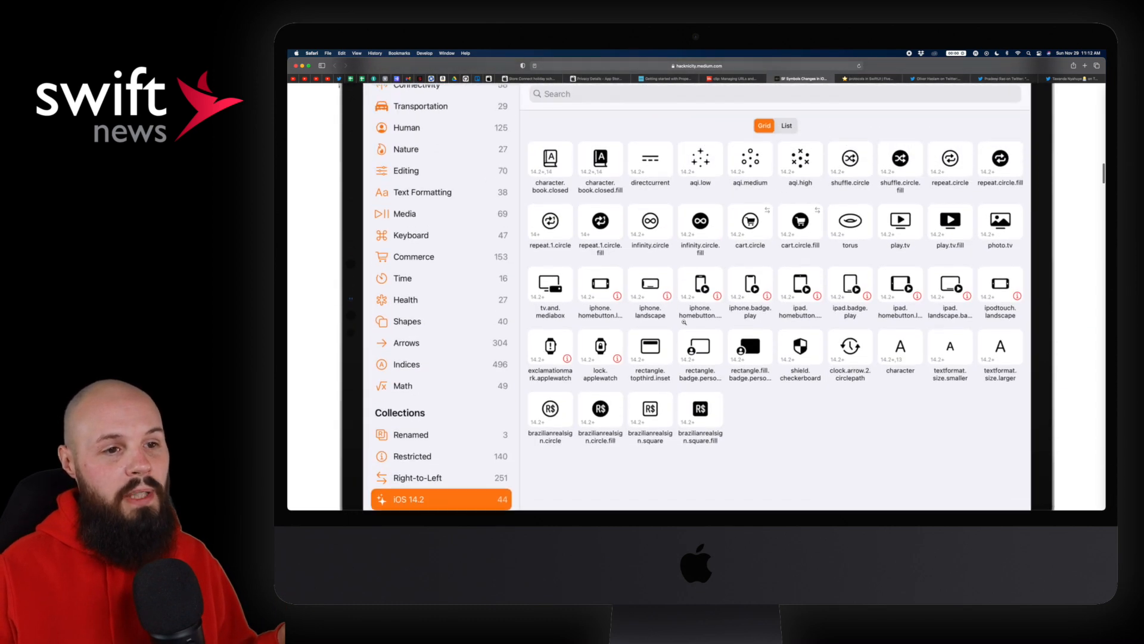
left_click(868, 78)
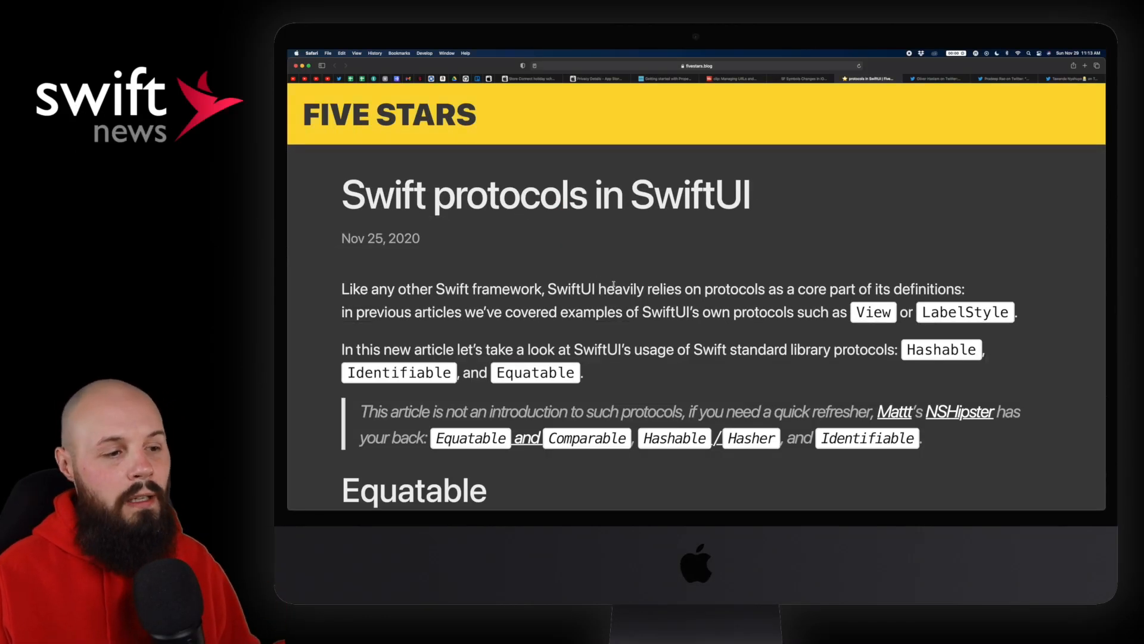
Read the Swift protocols in SwiftUI article down through its Equatable section
scroll("down", 3)
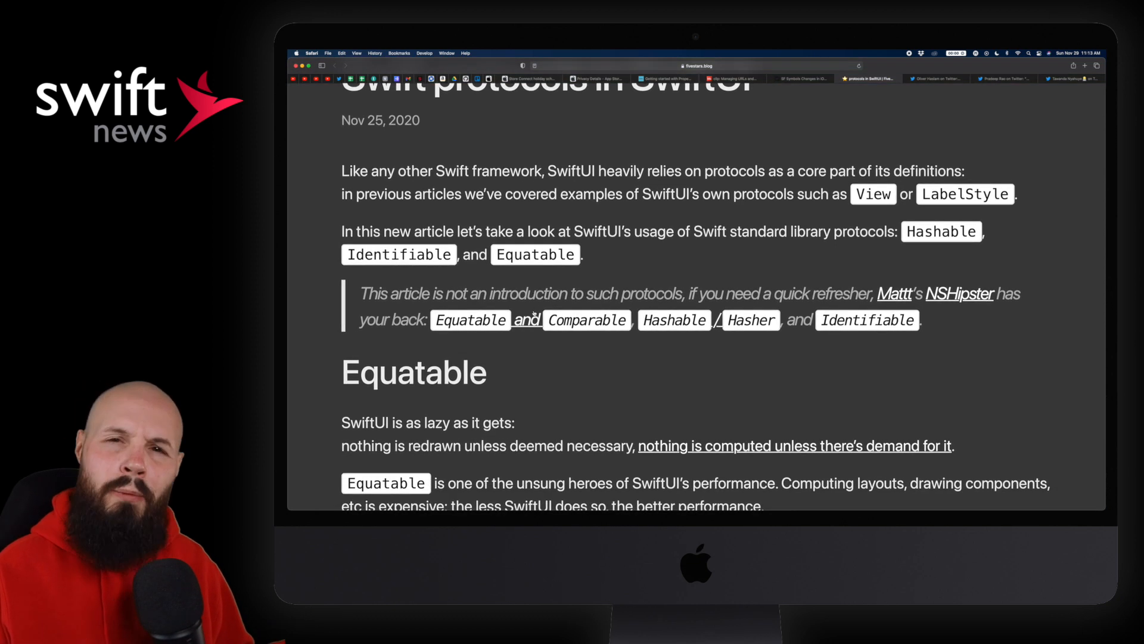
mouse_move(615, 282)
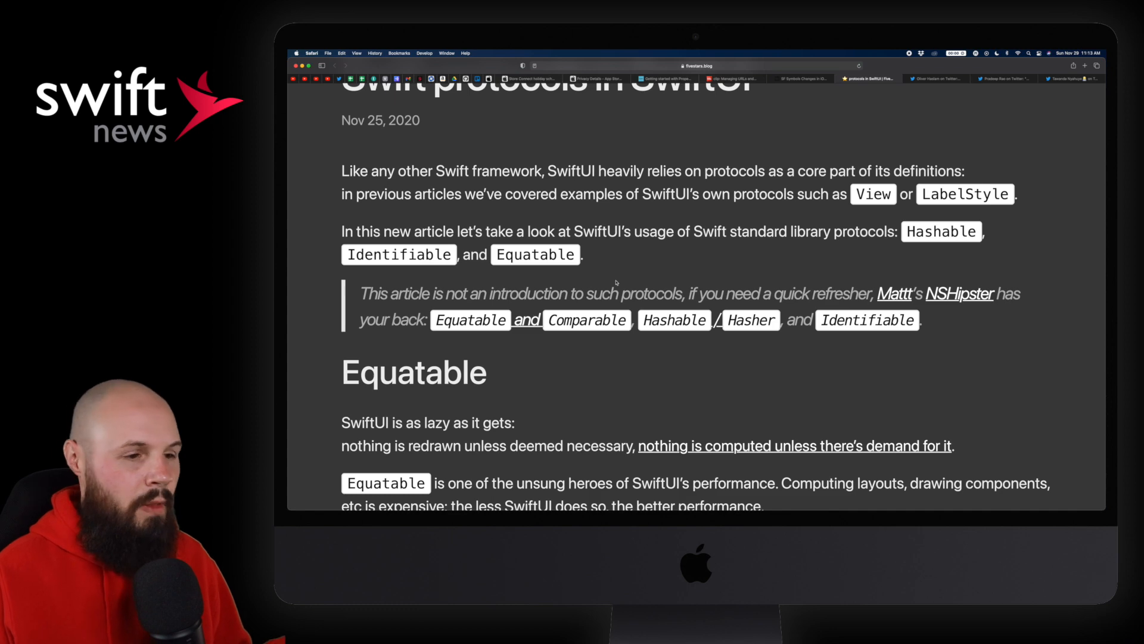
mouse_move(599, 260)
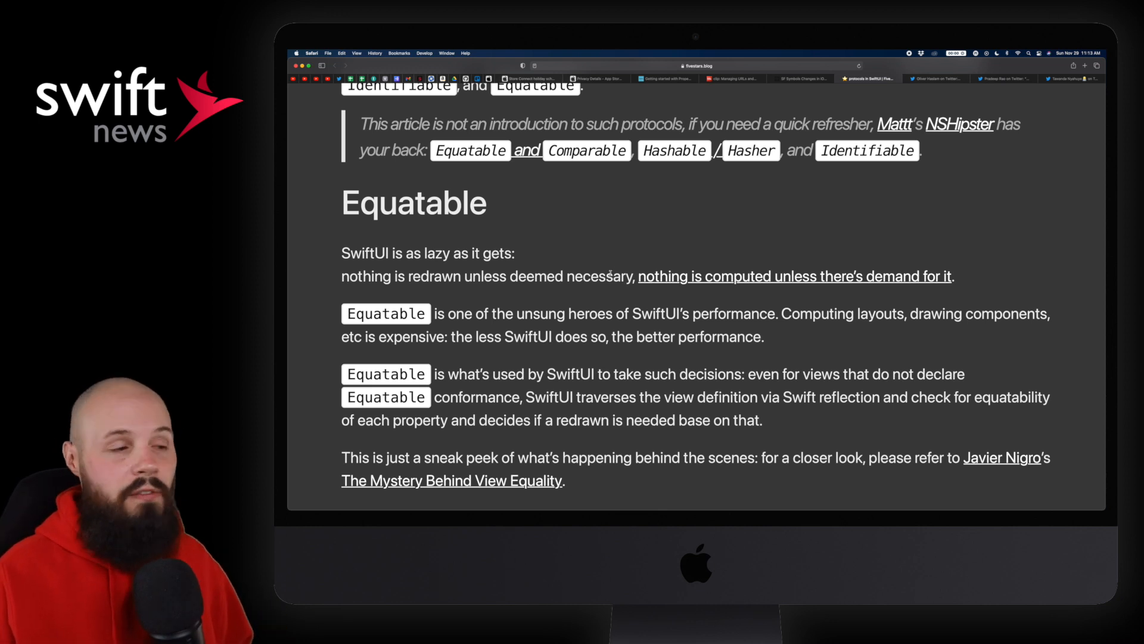
scroll("down", 3)
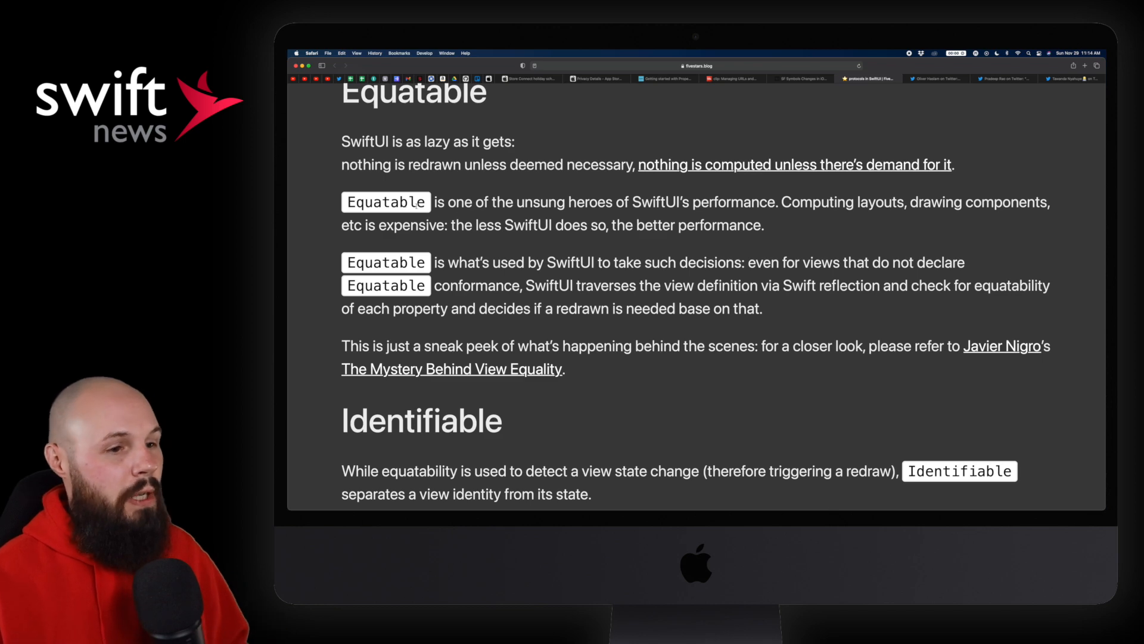
Scroll through the Identifiable section of the Swift protocols article
scroll("down", 3)
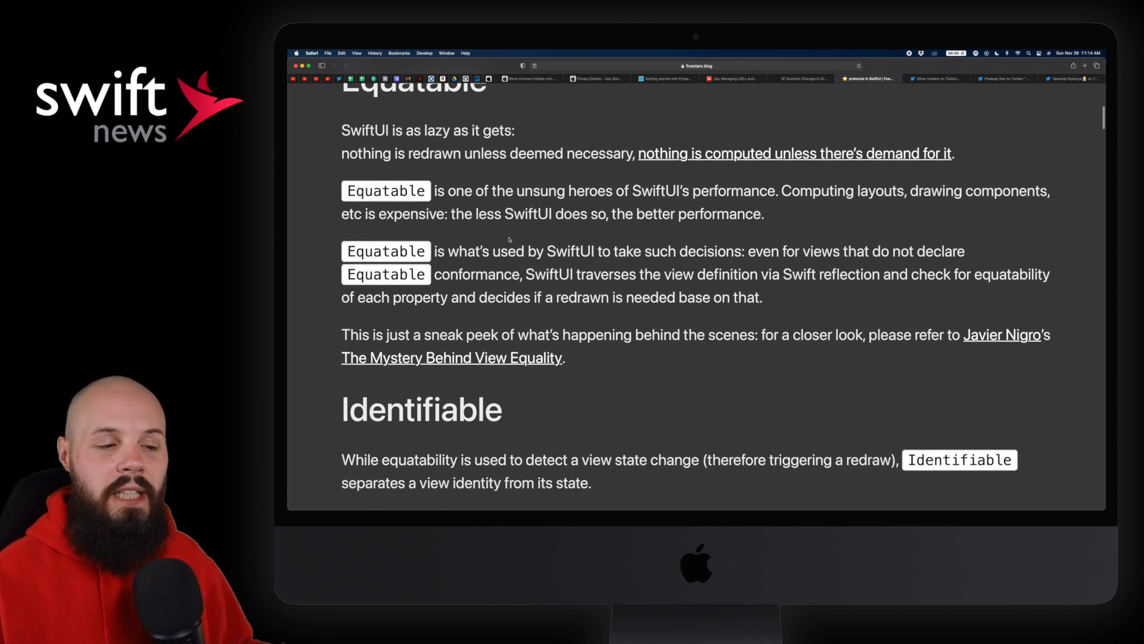
scroll("down", 3)
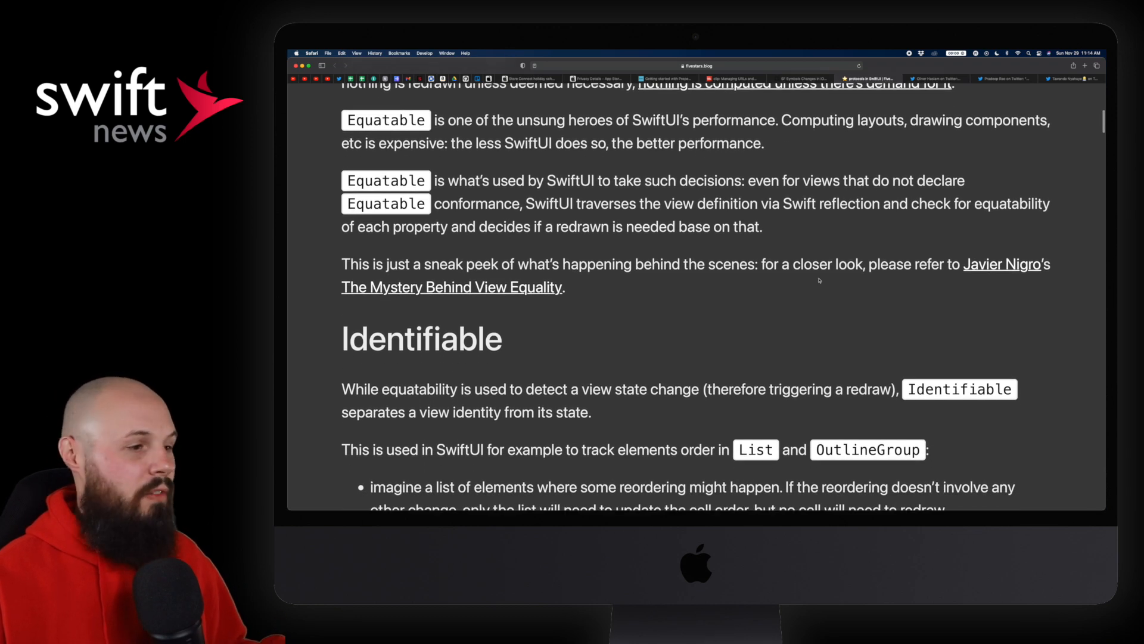
scroll("down", 3)
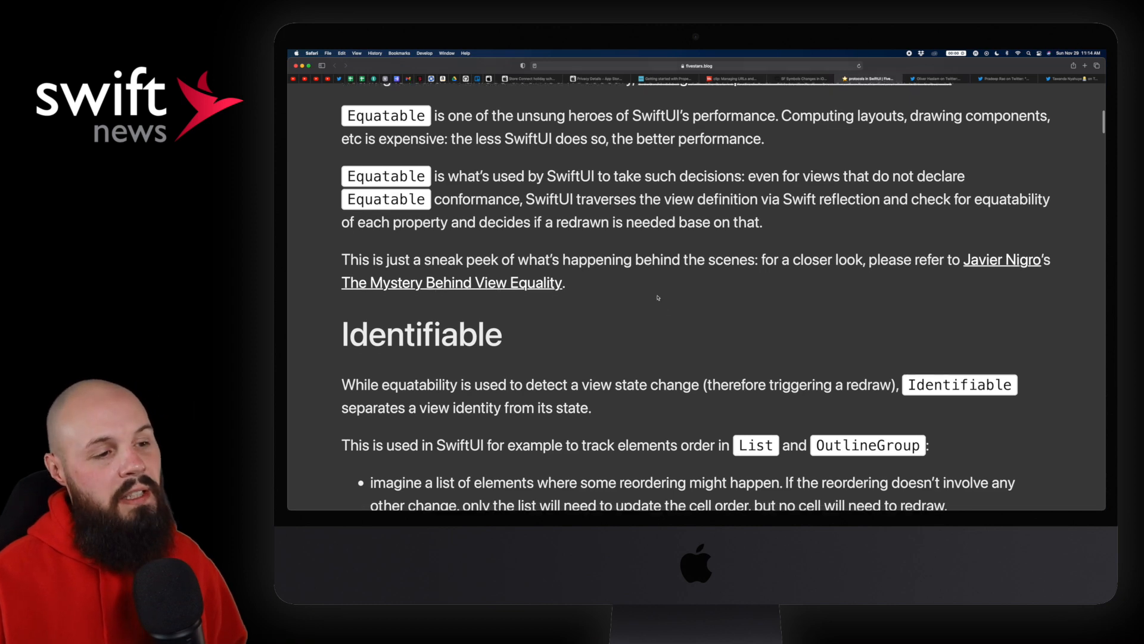
scroll("down", 3)
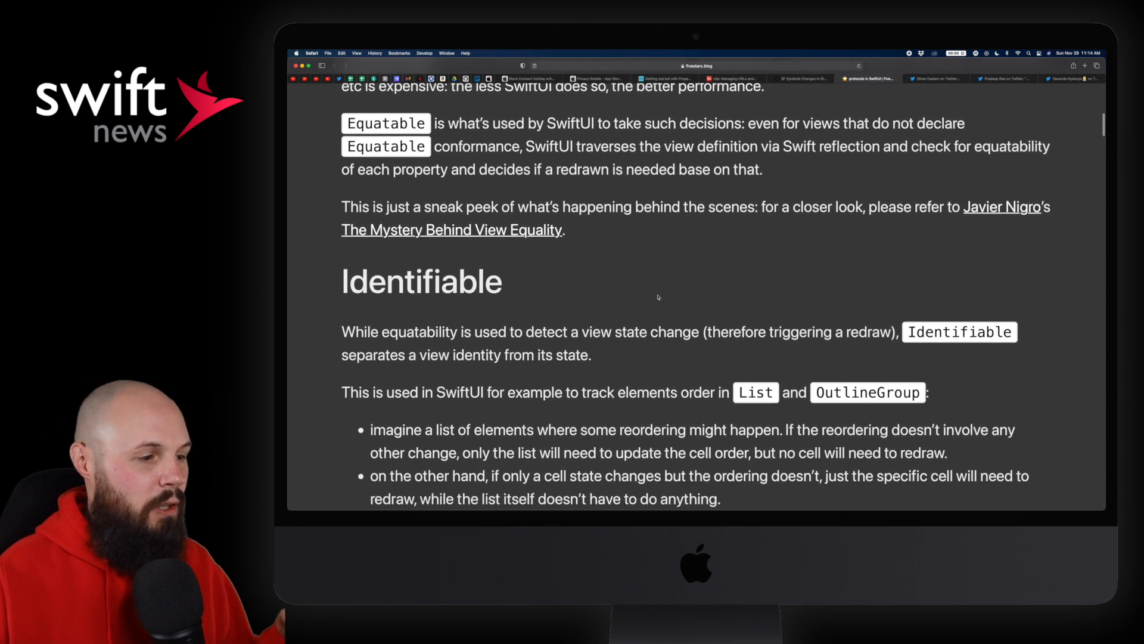
scroll("down", 3)
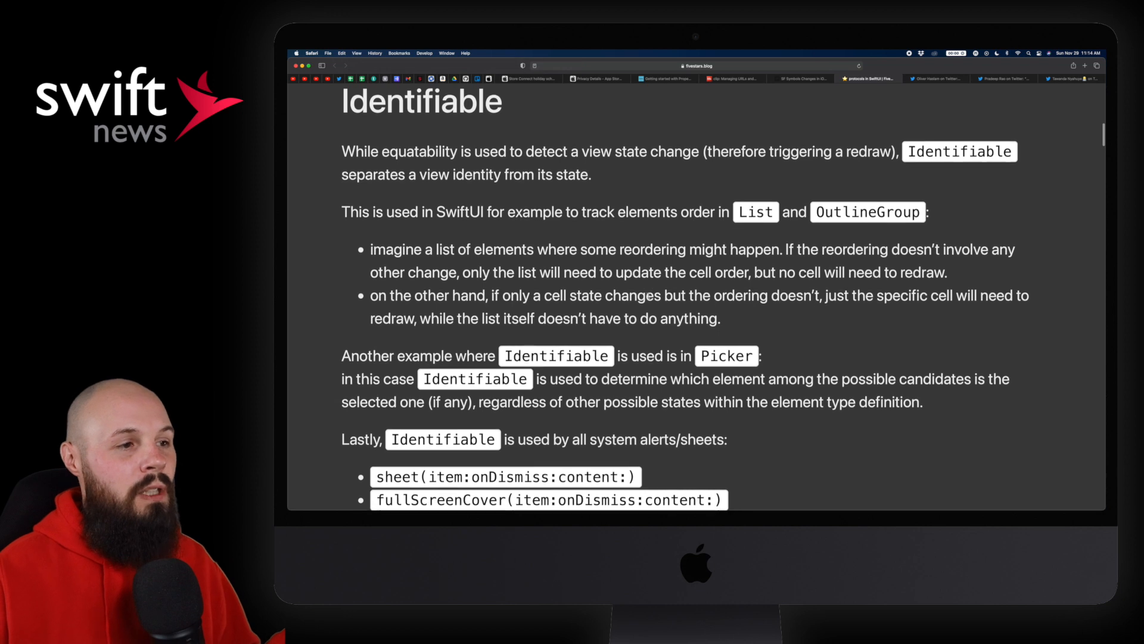
scroll("down", 3)
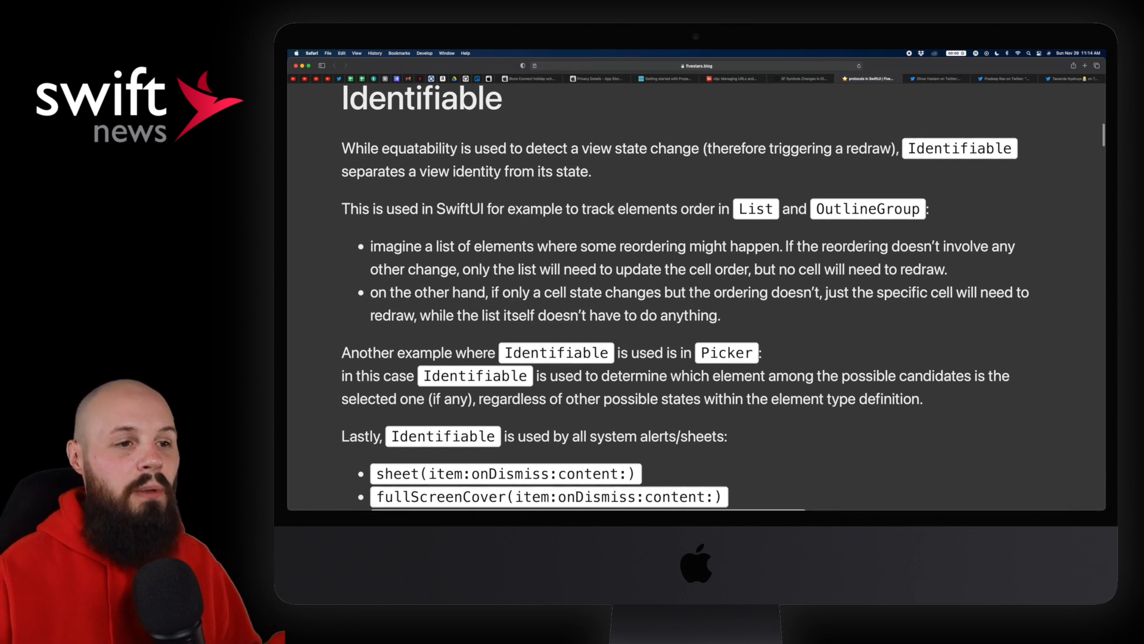
Highlight two lines of text and open the tweet about sending app release details
left_click_drag(445, 208, 927, 209)
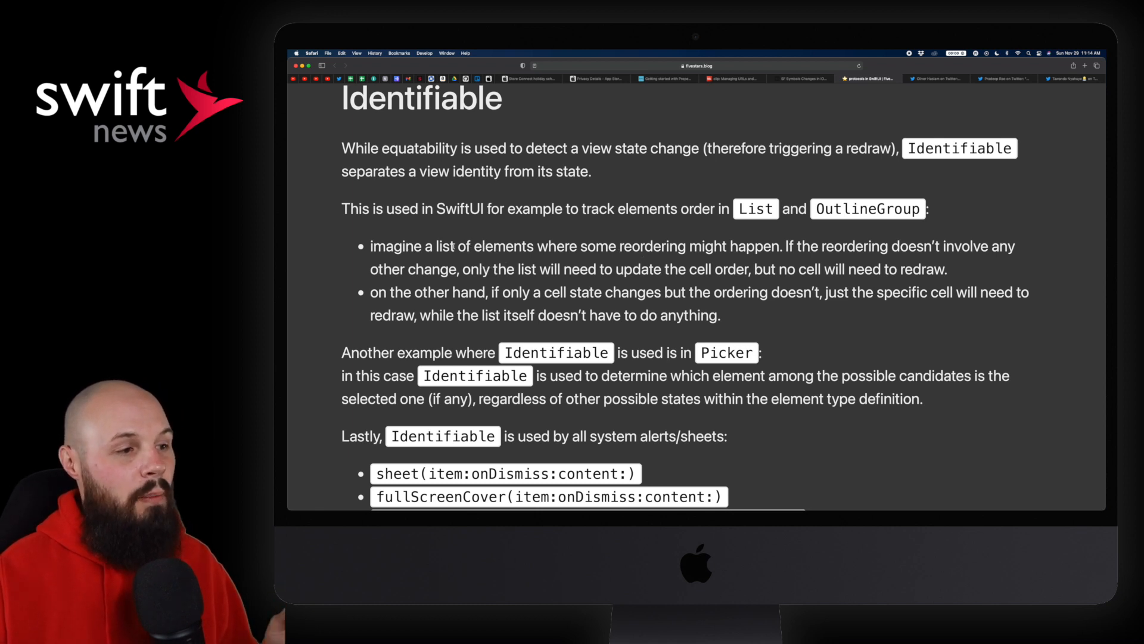
left_click_drag(455, 246, 758, 246)
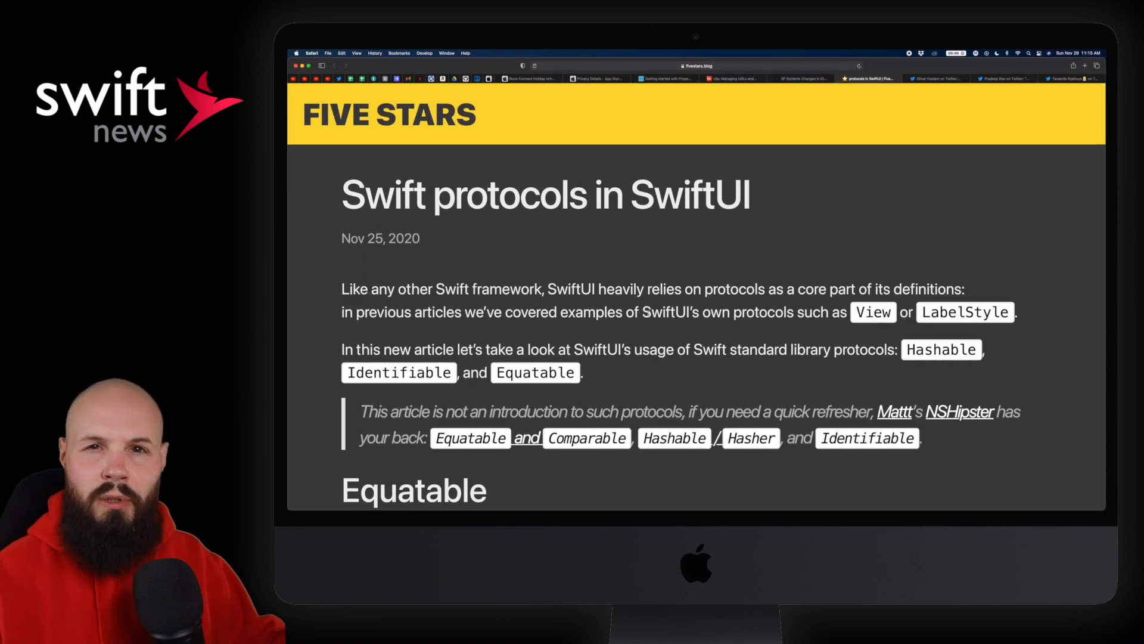
left_click(936, 78)
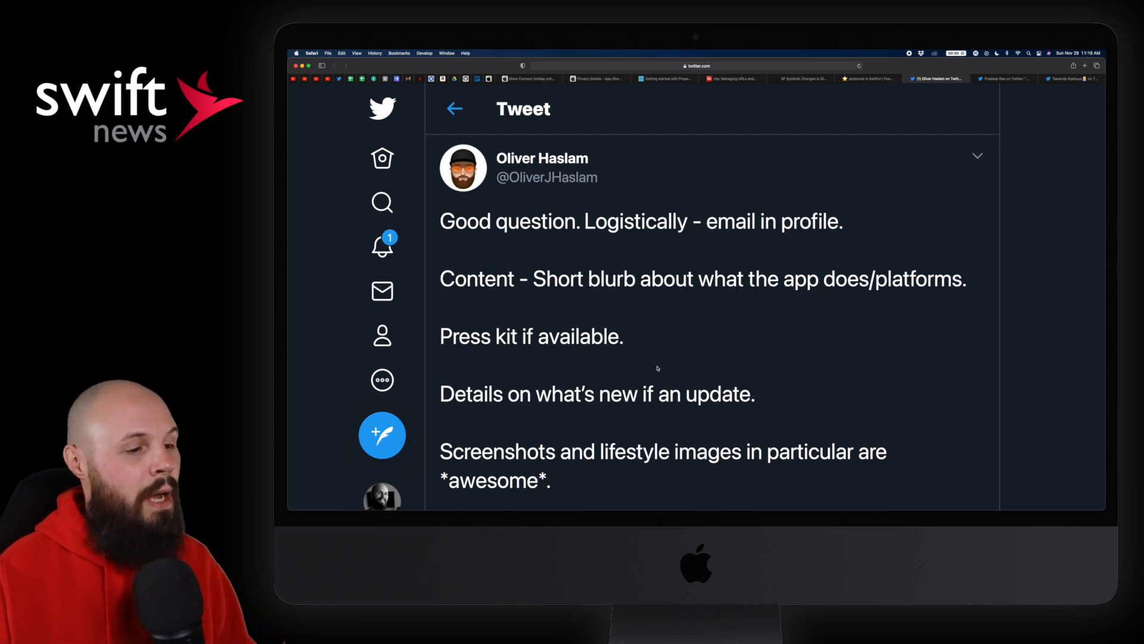
Read Oliver Haslam's app-pitching reply and highlight the line about What's New details
scroll("down", 3)
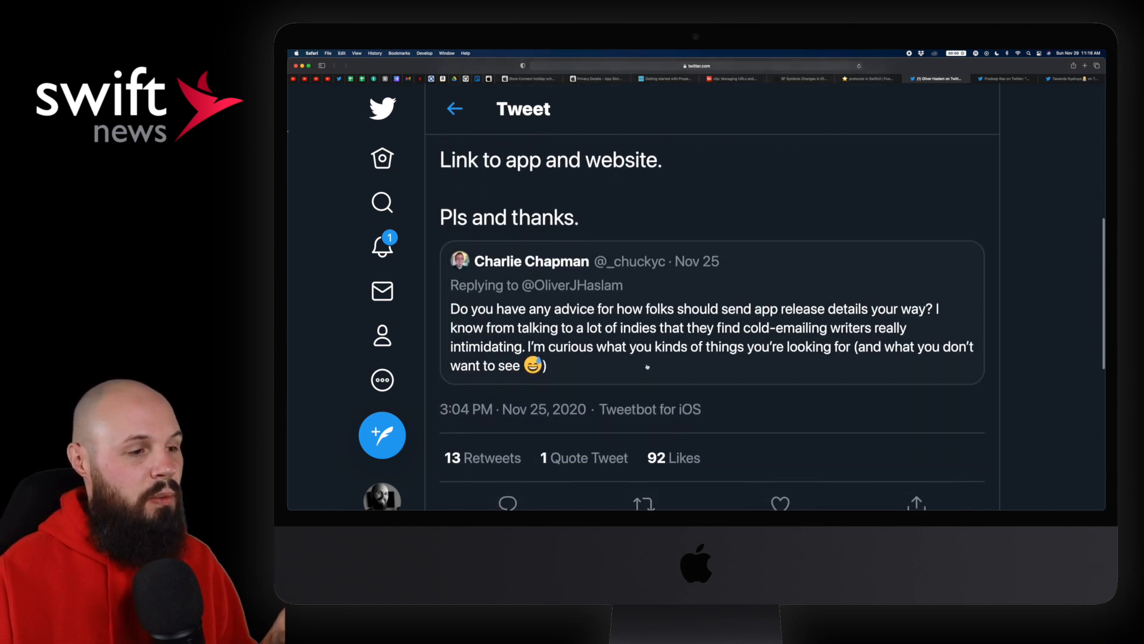
scroll("down", 3)
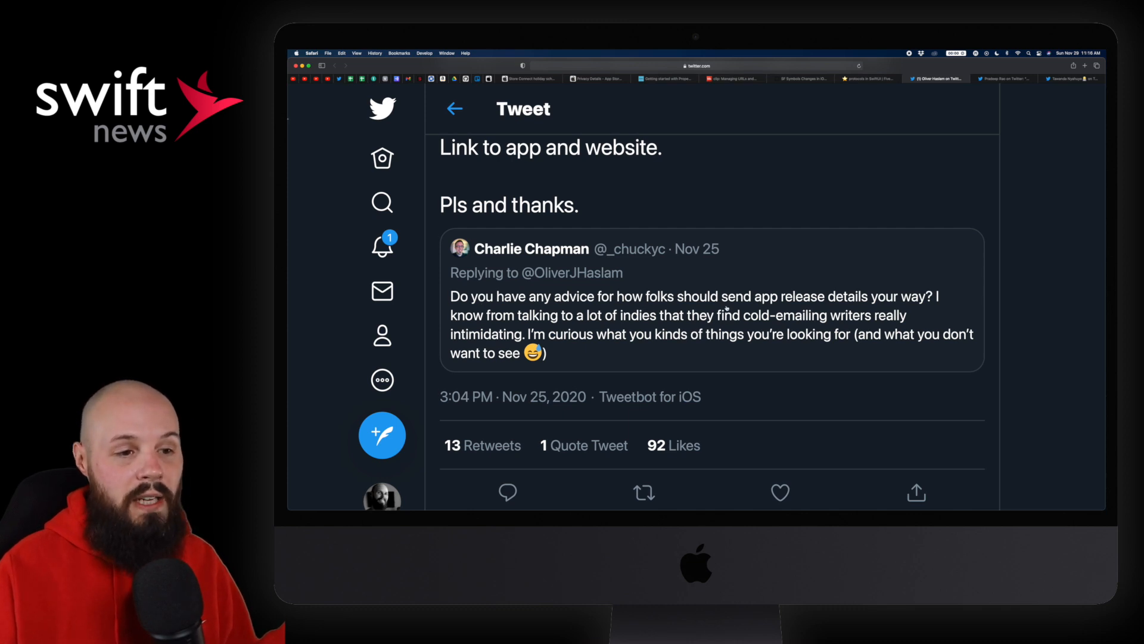
scroll("down", 3)
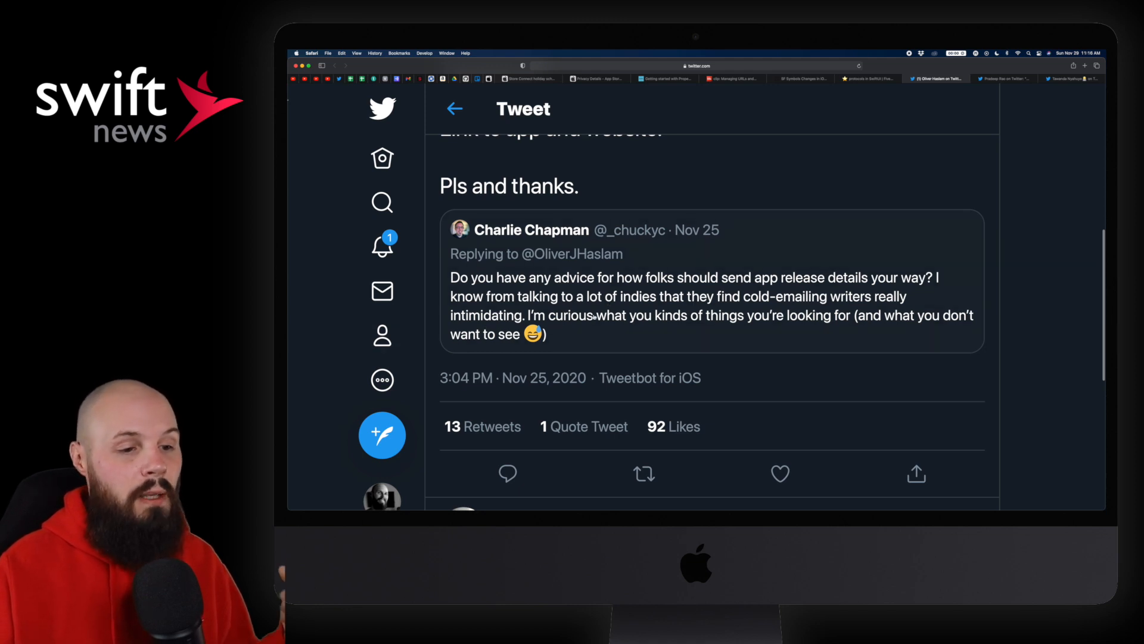
scroll("down", 3)
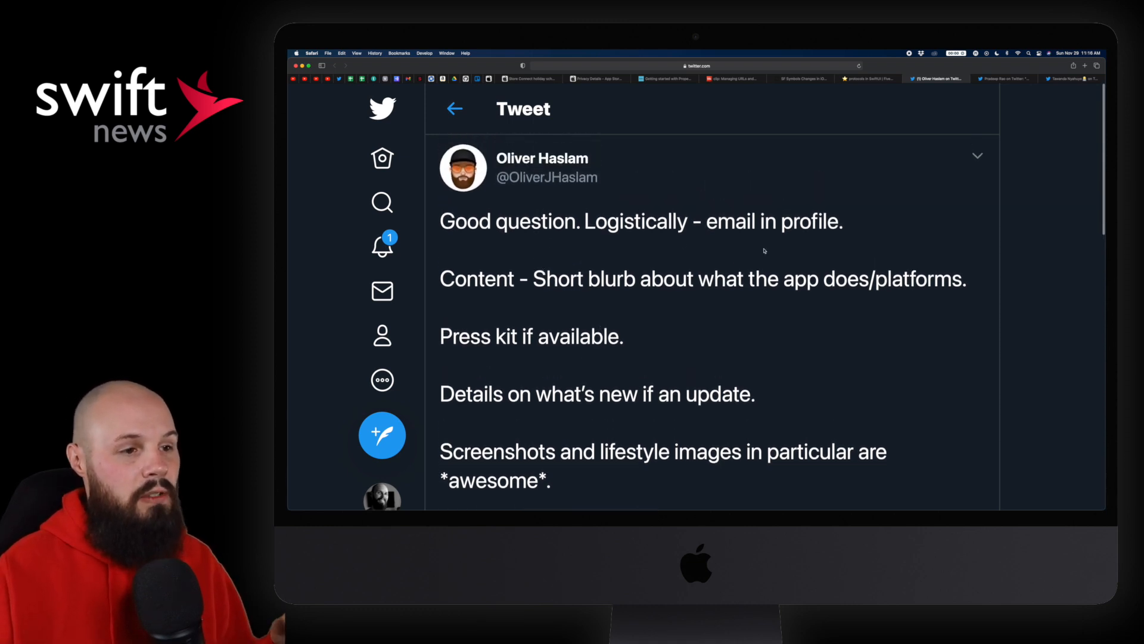
scroll("down", 3)
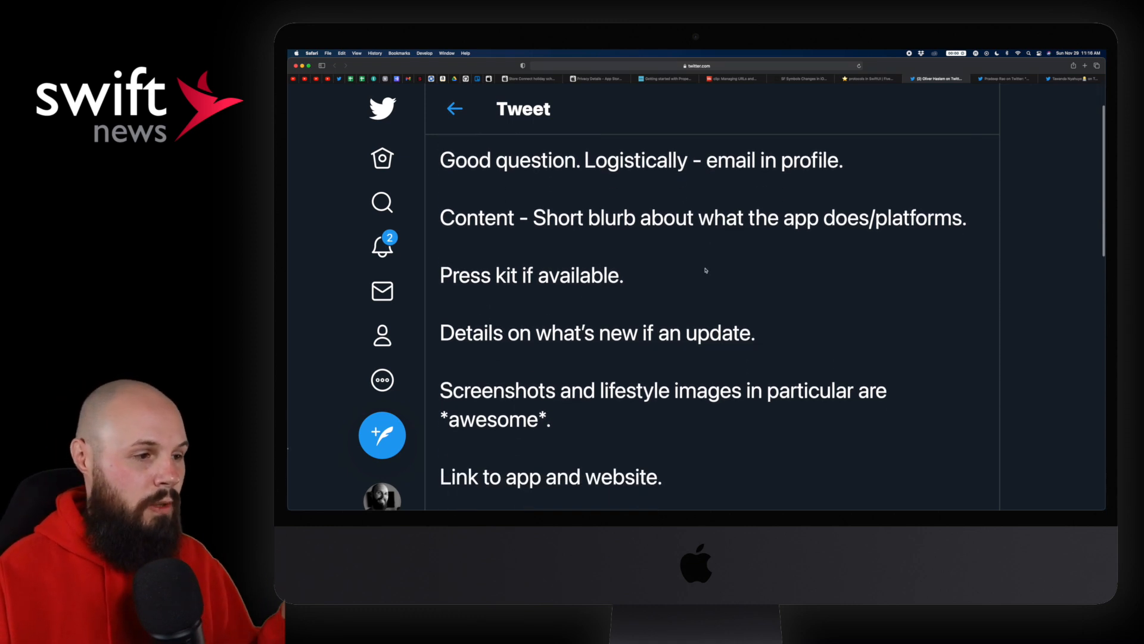
left_click_drag(532, 218, 689, 218)
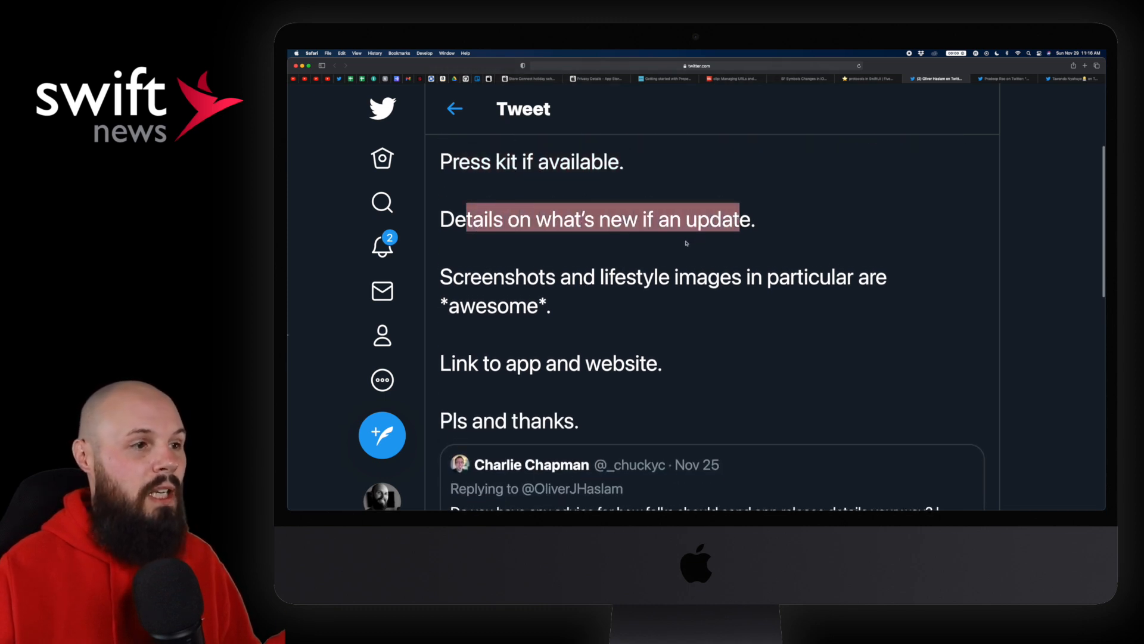
scroll("down", 3)
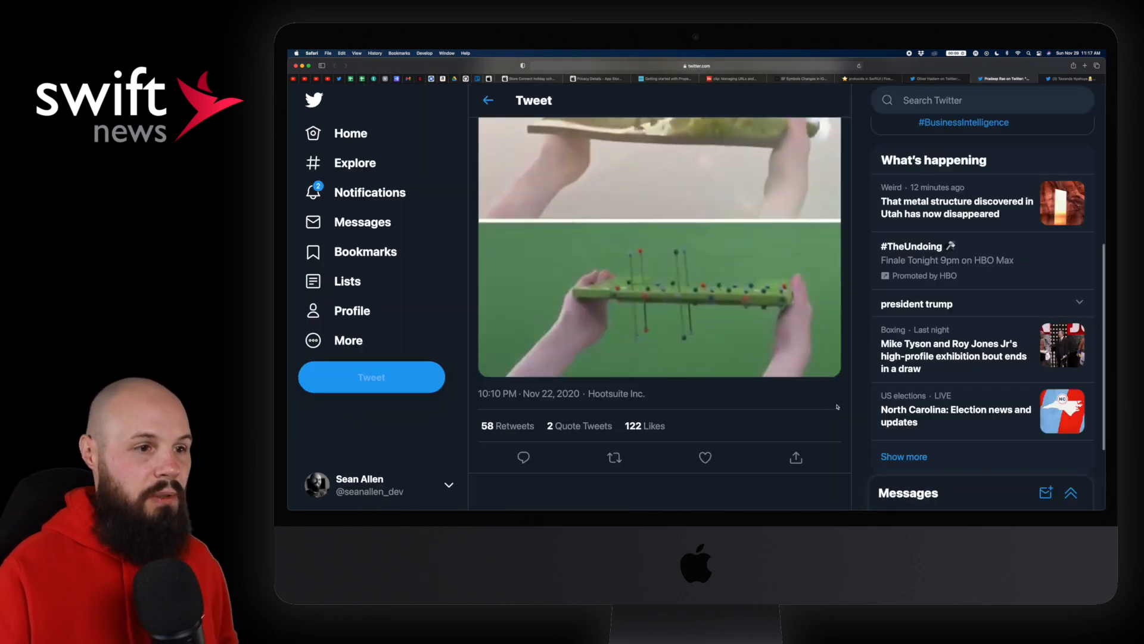
Open the 'Following a coding tutorial' tweet and play its video clip twice
left_click(658, 247)
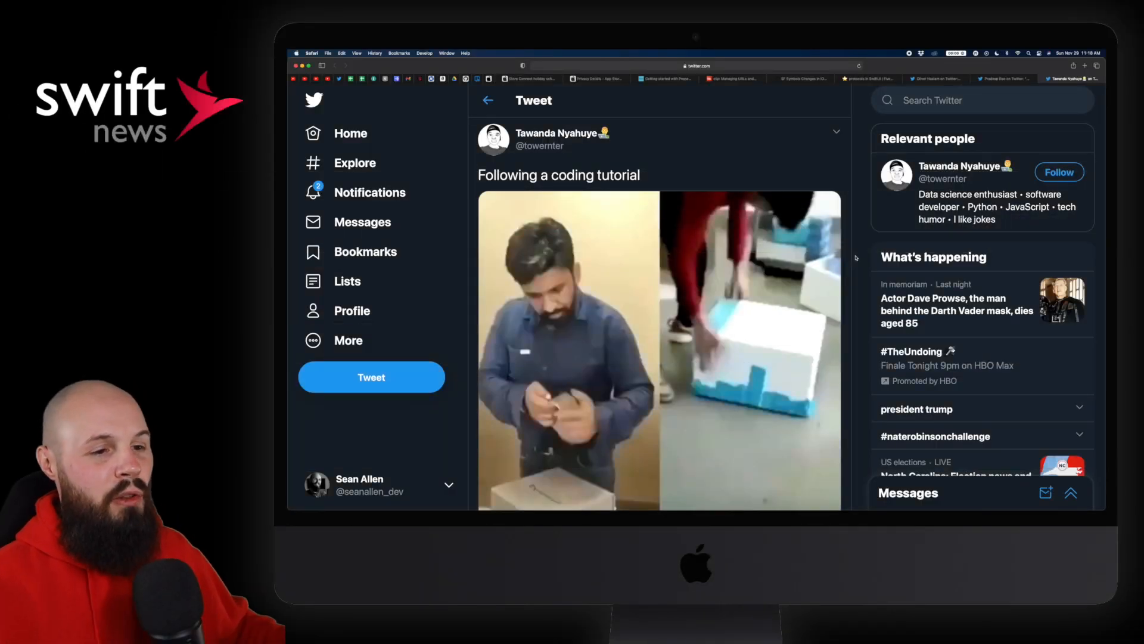
scroll("down", 3)
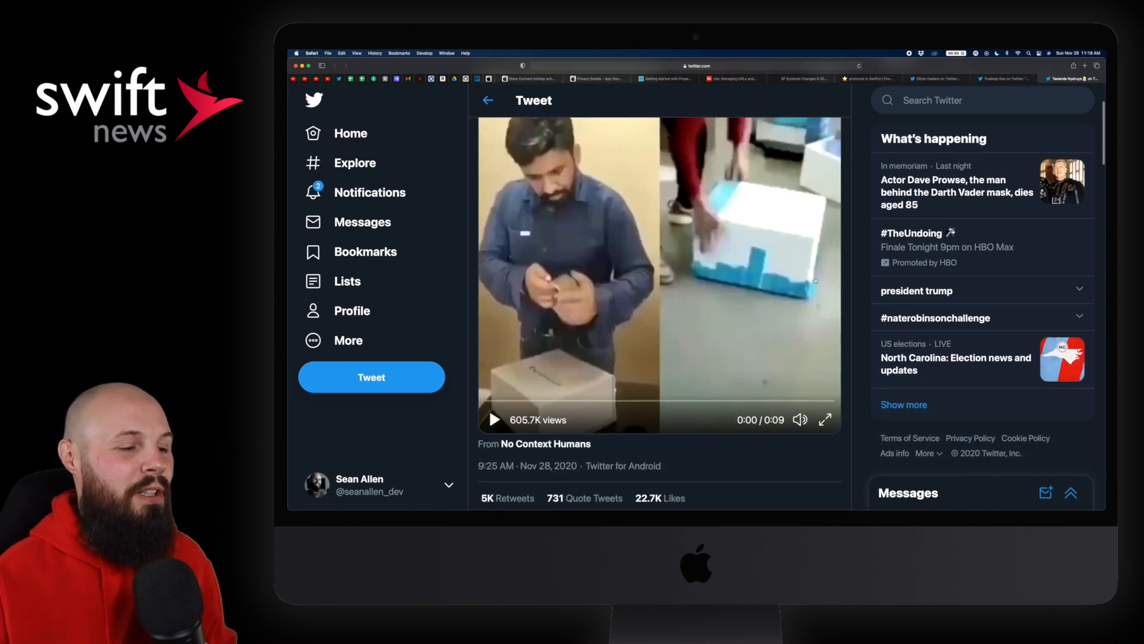
left_click(494, 419)
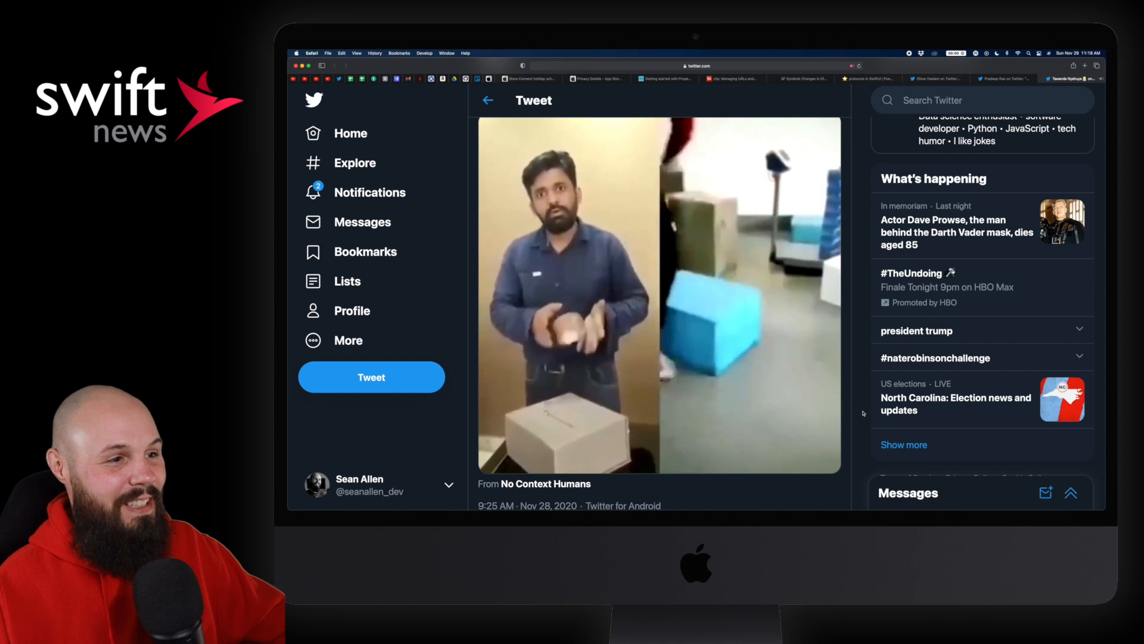
left_click(657, 292)
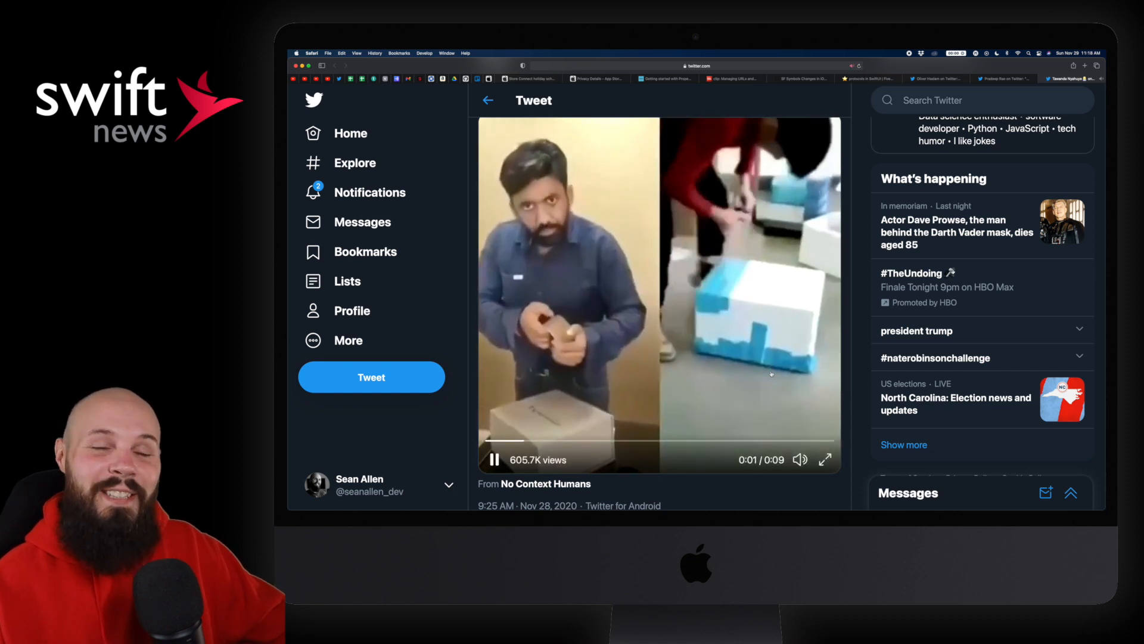